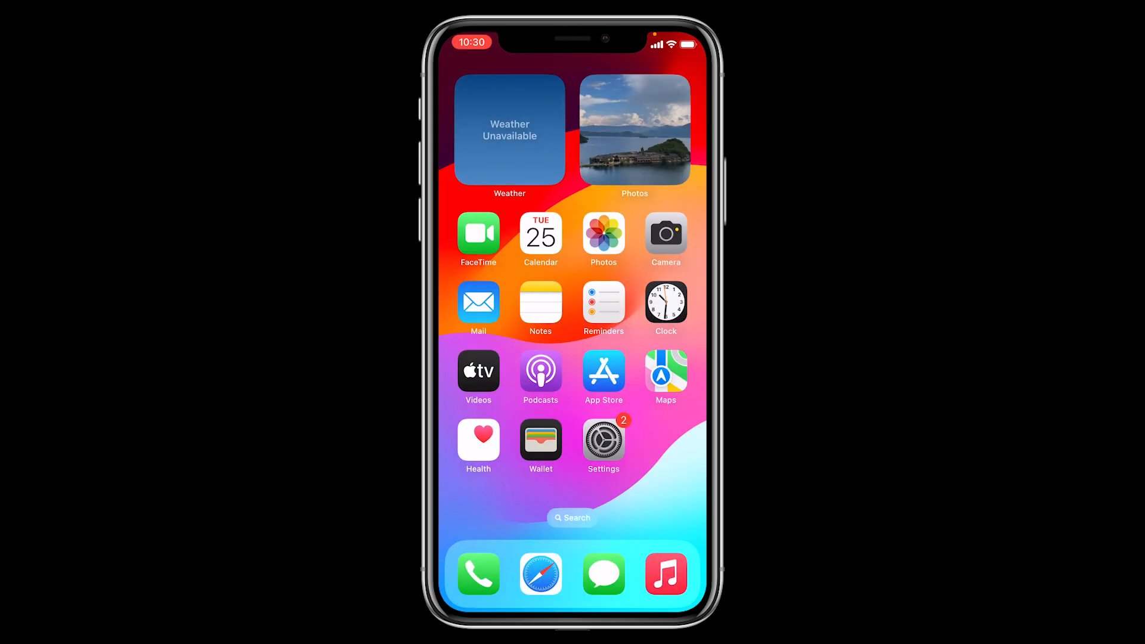
Step: Browse to C:\Users\007\AppData\Roaming\Apple Computer\MobileSync\Backup and enter the June 14 iPhone backup folder
{"action": "left_click", "coordinate": [604, 440]}
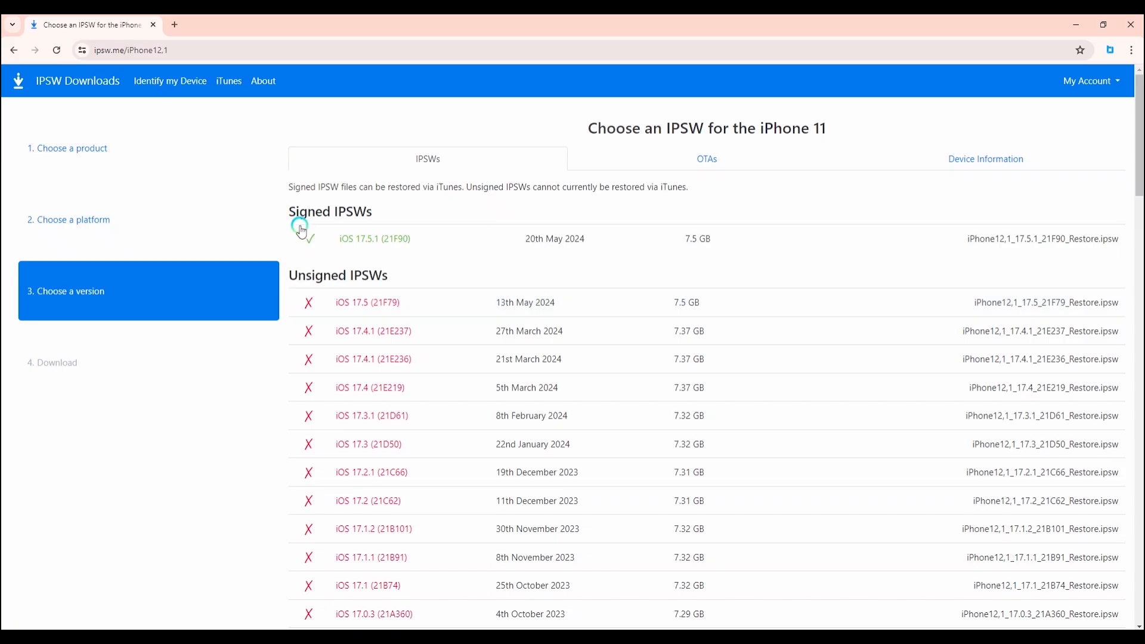
{"action": "left_click", "coordinate": [375, 238]}
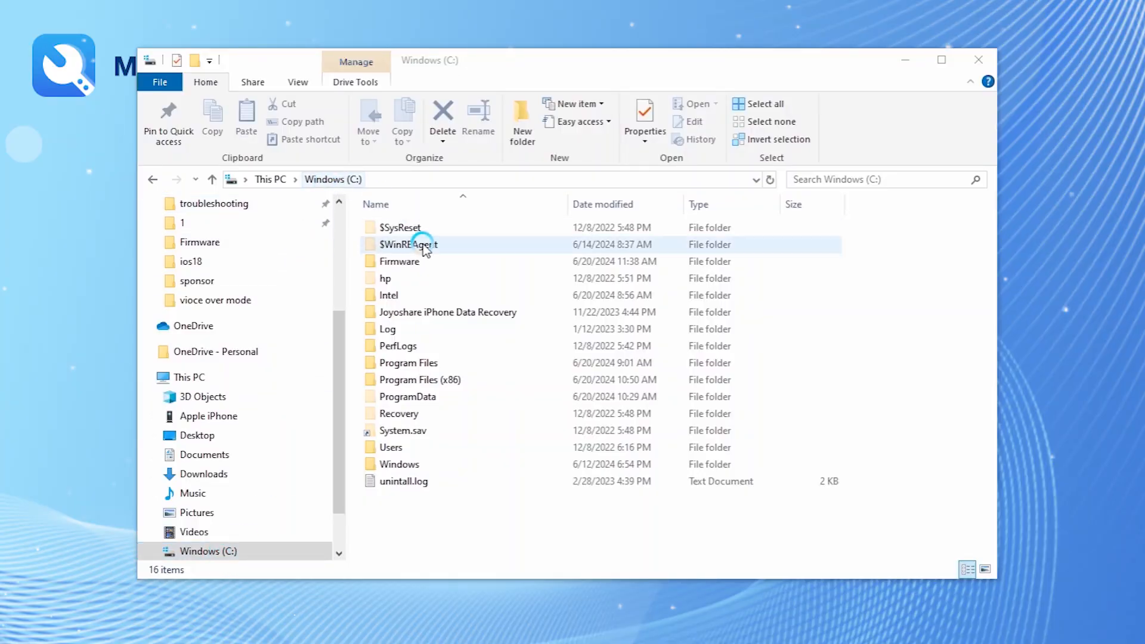
{"action": "double_click", "coordinate": [407, 243]}
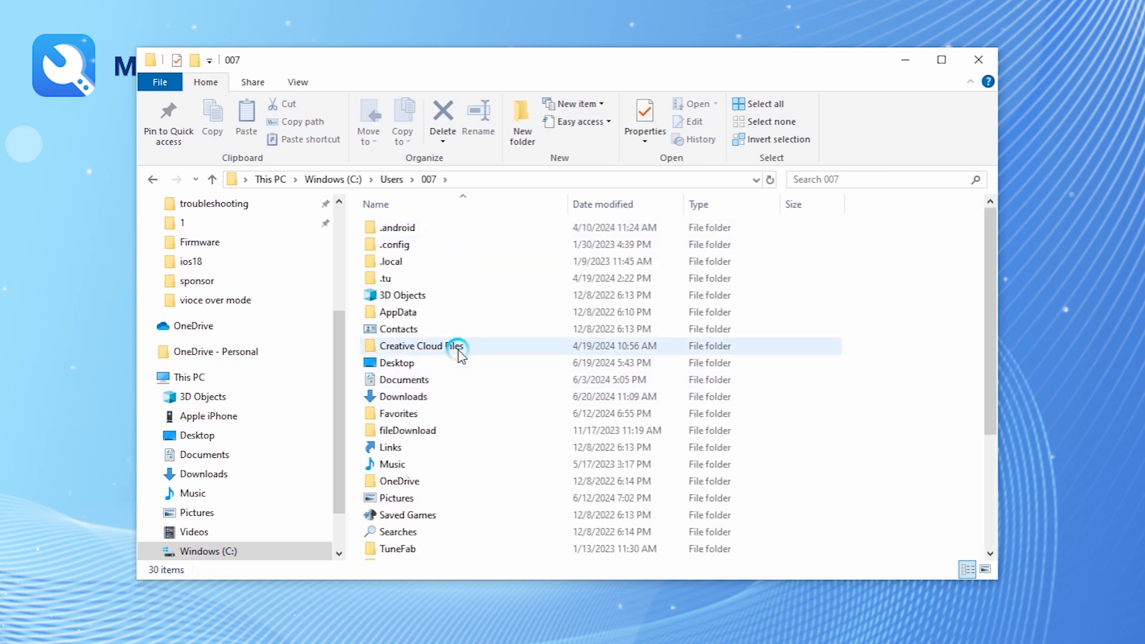
{"action": "double_click", "coordinate": [398, 311]}
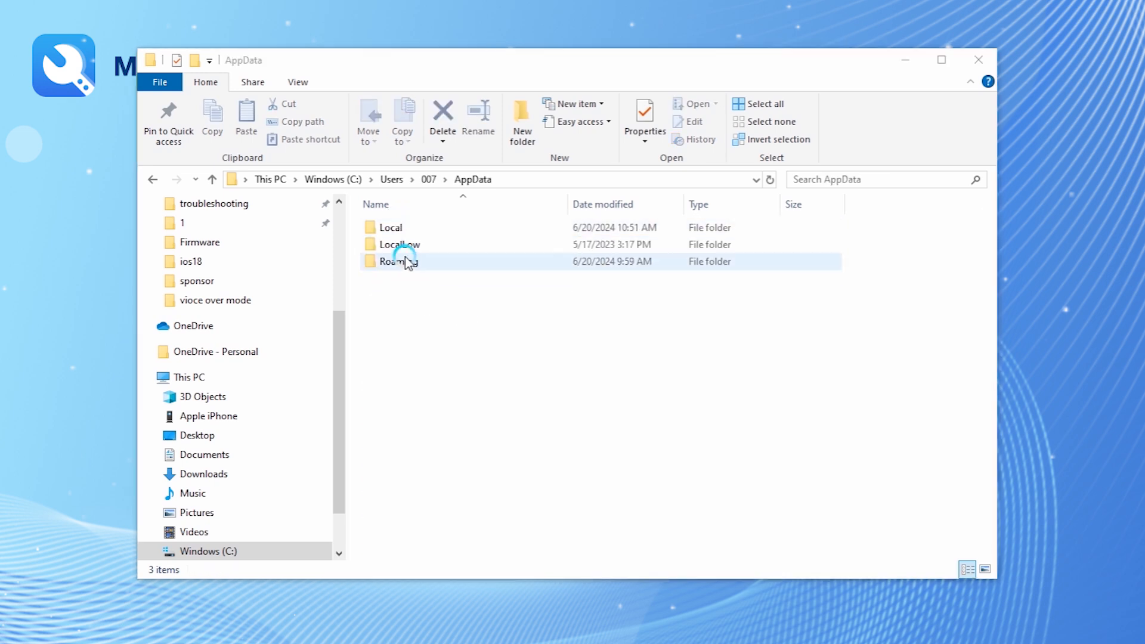
{"action": "double_click", "coordinate": [398, 261]}
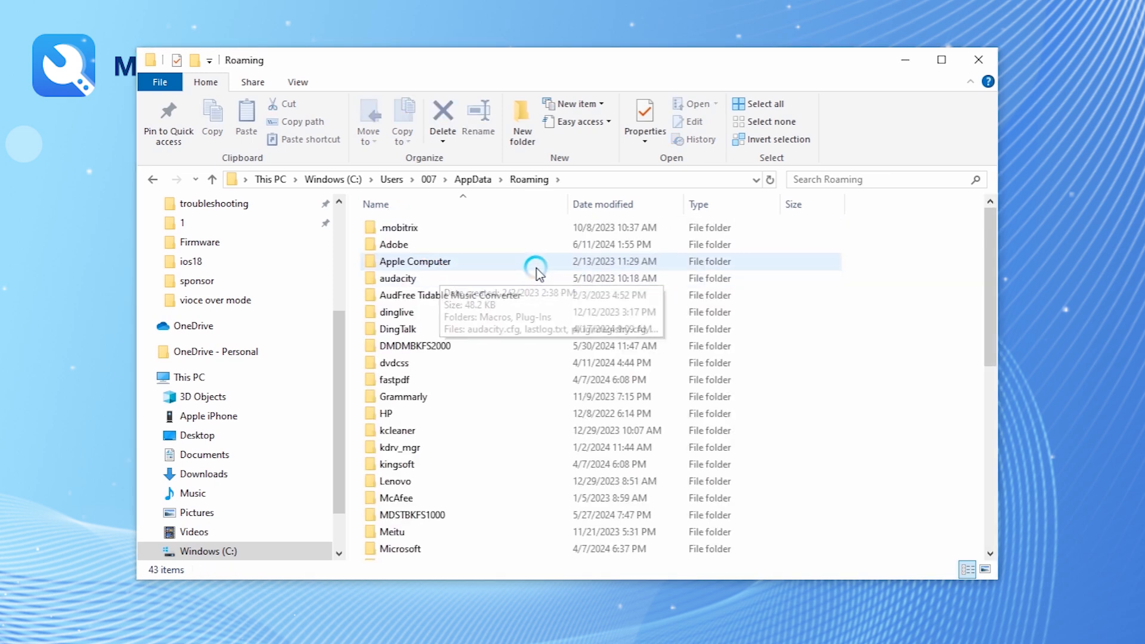
{"action": "double_click", "coordinate": [415, 261]}
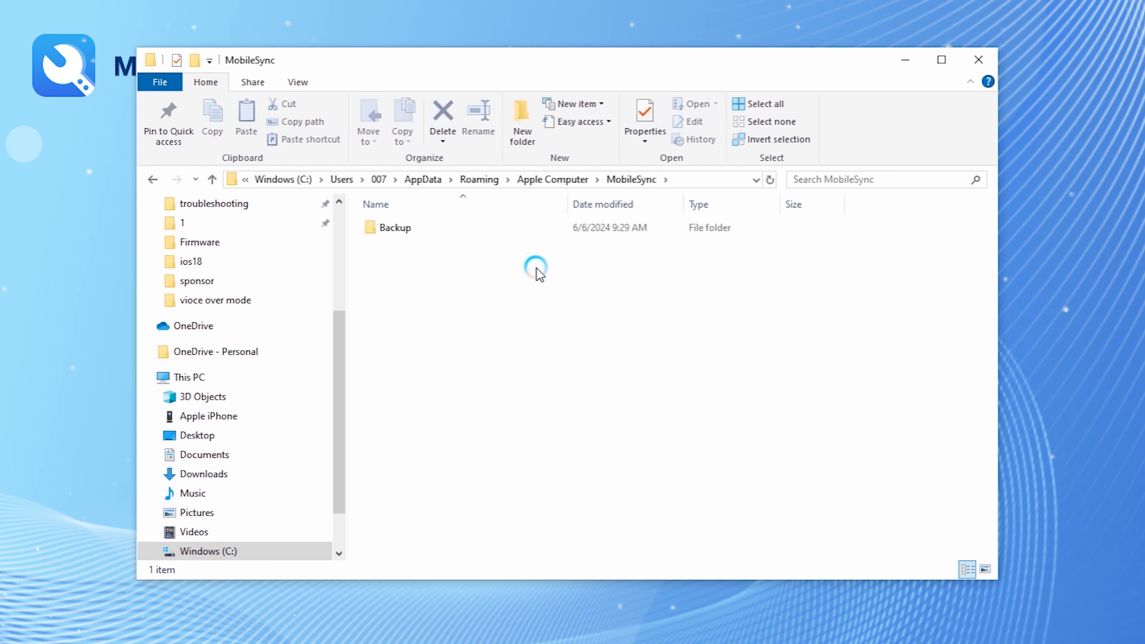
{"action": "double_click", "coordinate": [394, 226]}
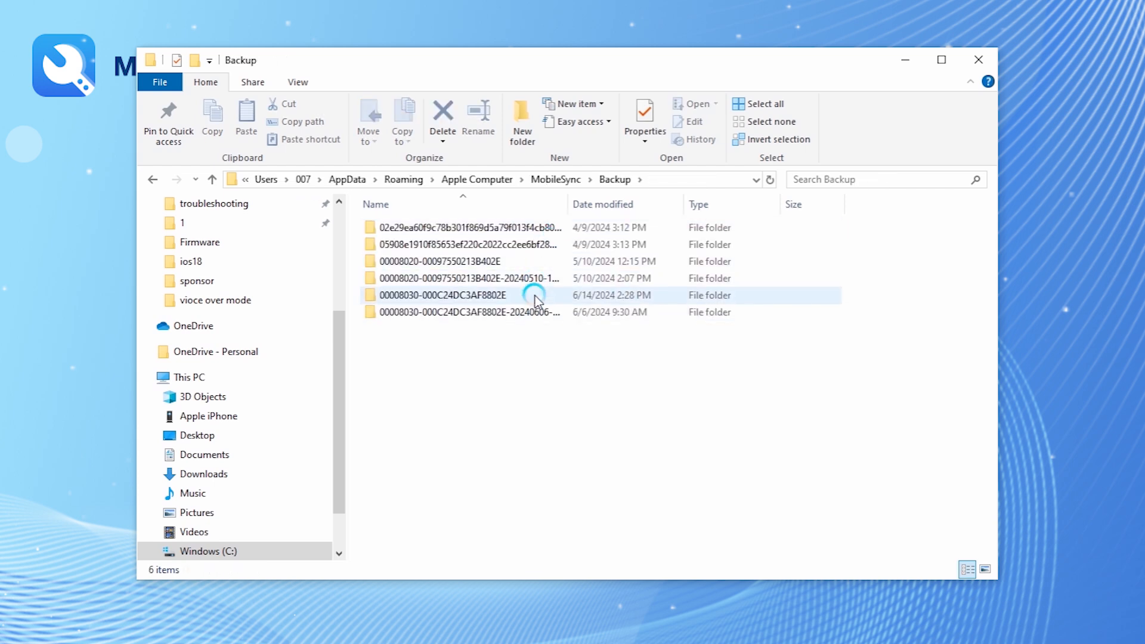
{"action": "double_click", "coordinate": [441, 295]}
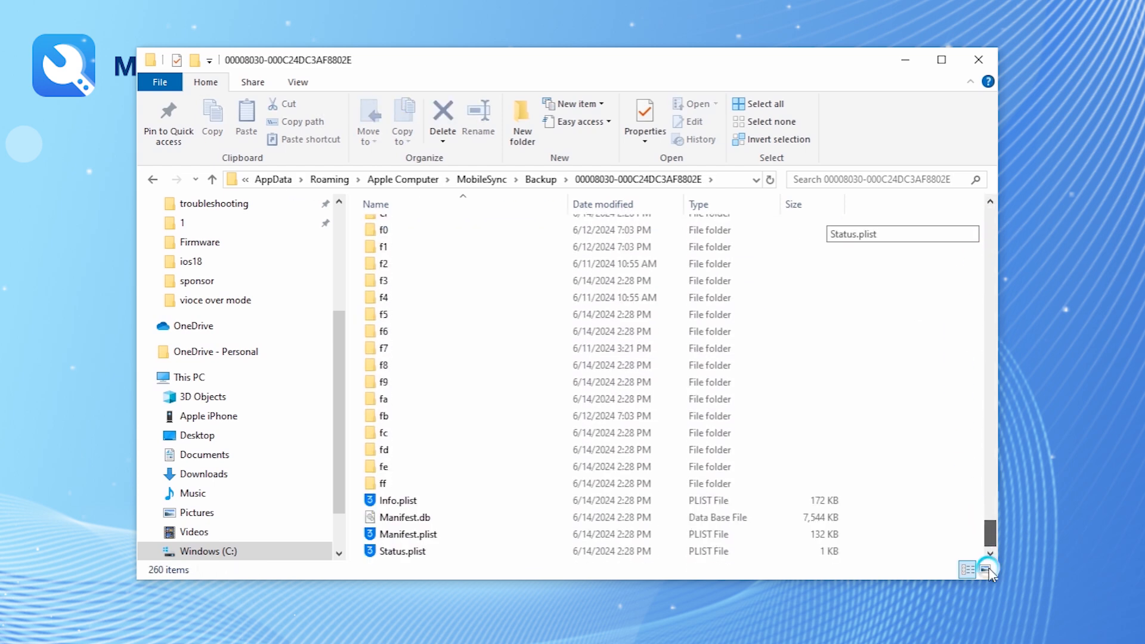
Step: Open the backup's Info.plist file in Notepad via the Open menu
{"action": "left_click", "coordinate": [398, 499]}
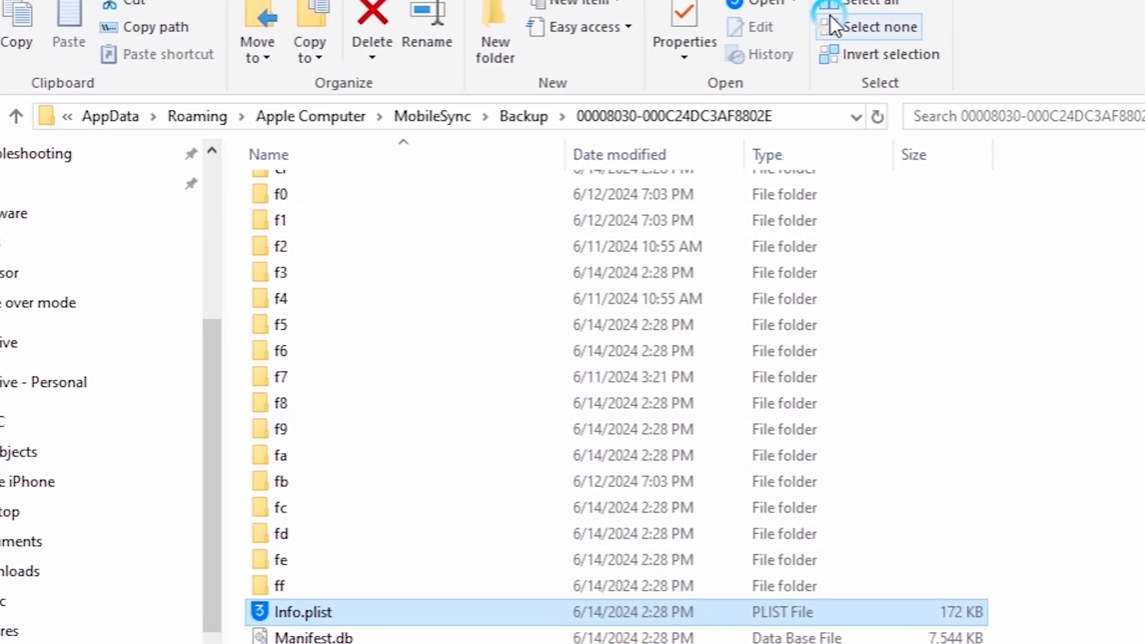
{"action": "left_click", "coordinate": [797, 91]}
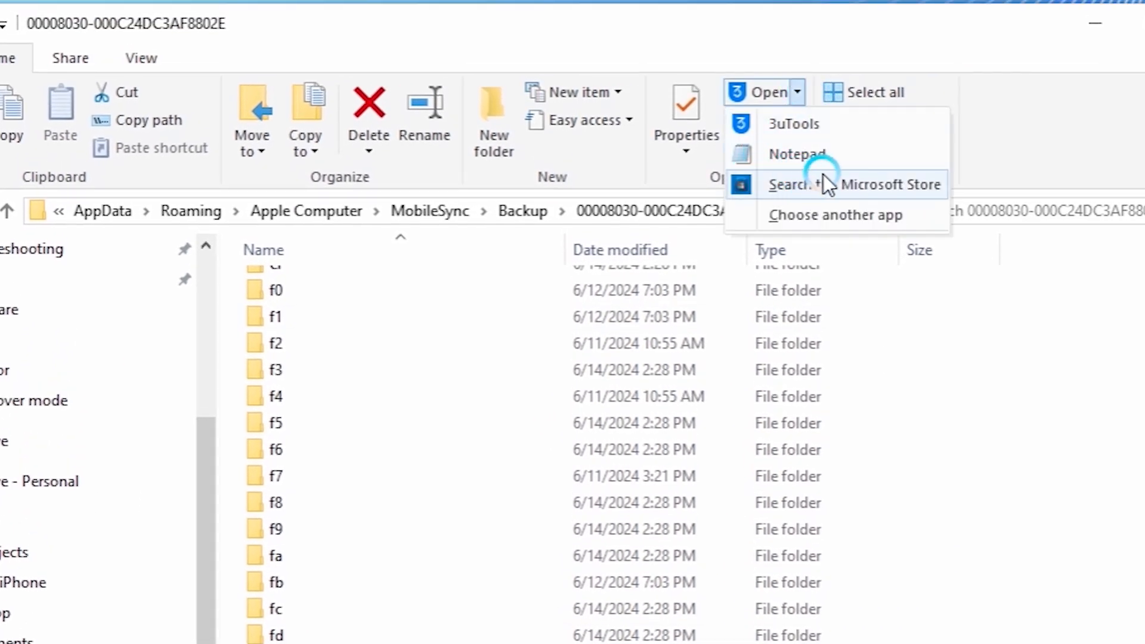
{"action": "left_click", "coordinate": [798, 154]}
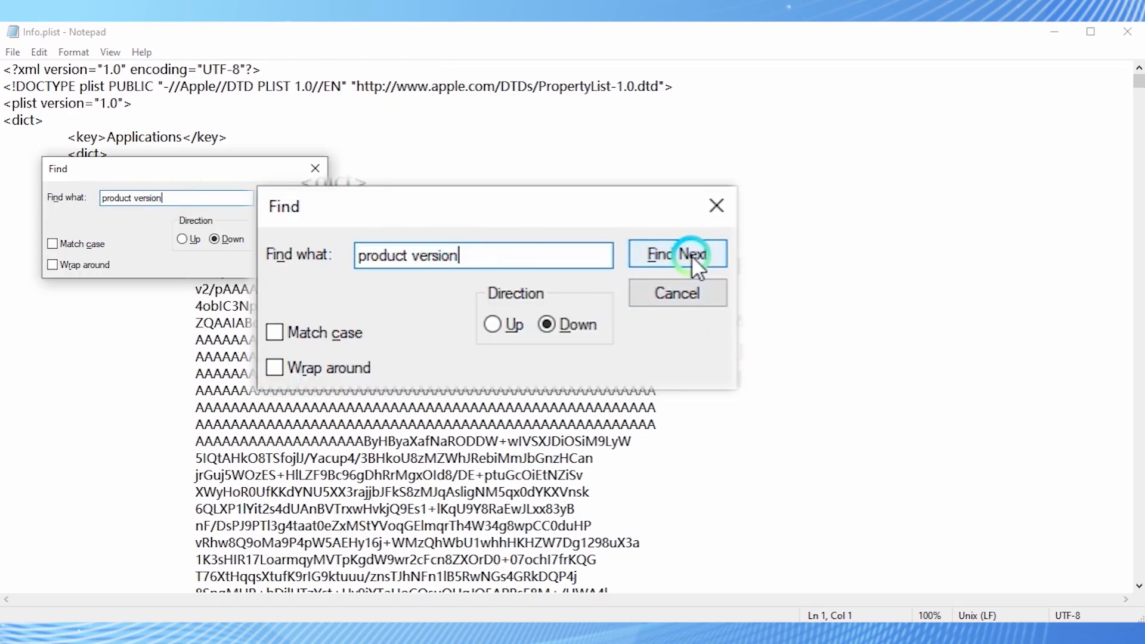
Step: Find the Product Version entry and change its value to the older iOS 17 version (7.1)
{"action": "left_click", "coordinate": [678, 252]}
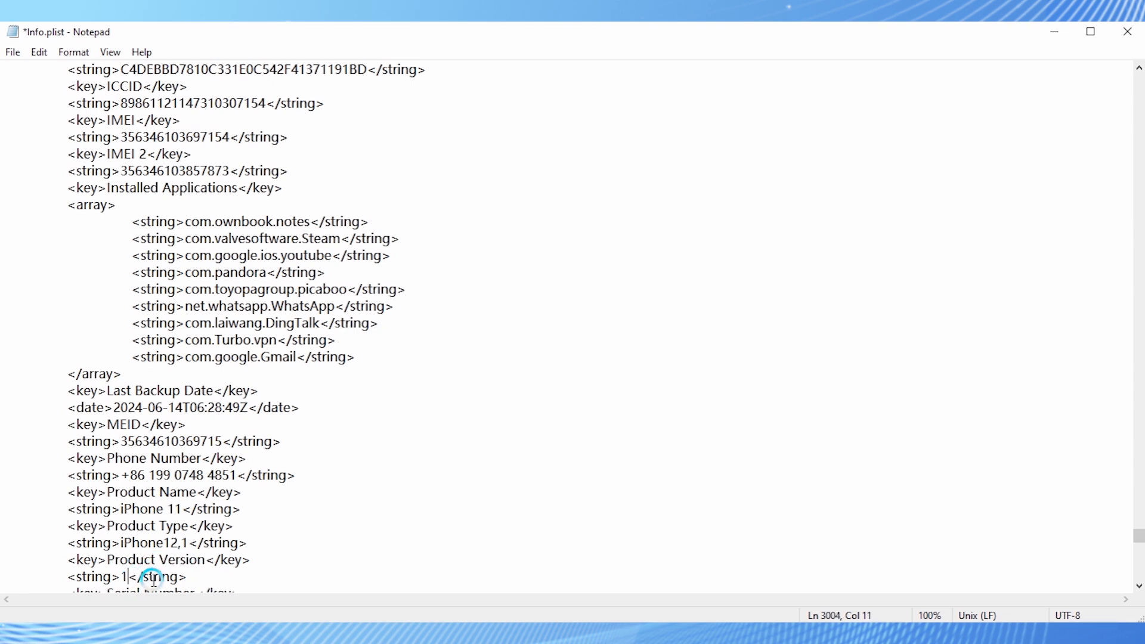
{"action": "type", "text": "7.1"}
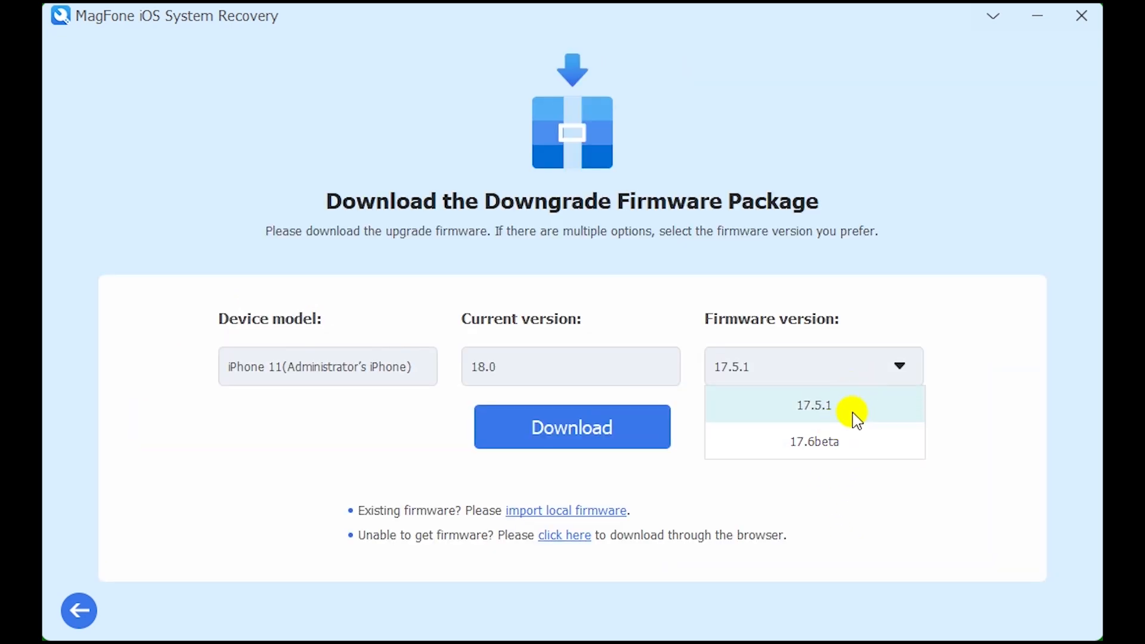
{"action": "mouse_move", "coordinate": [856, 408]}
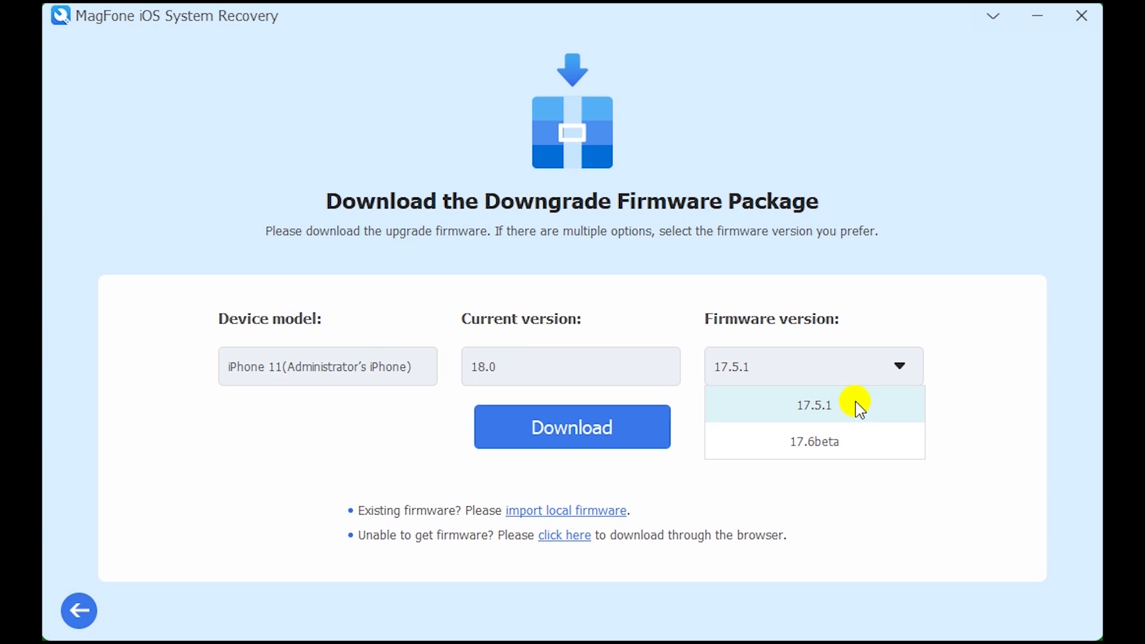
Step: Choose firmware 17.5.1, download it, run the downgrade past the warning and dismiss the completion screen
{"action": "left_click", "coordinate": [813, 406]}
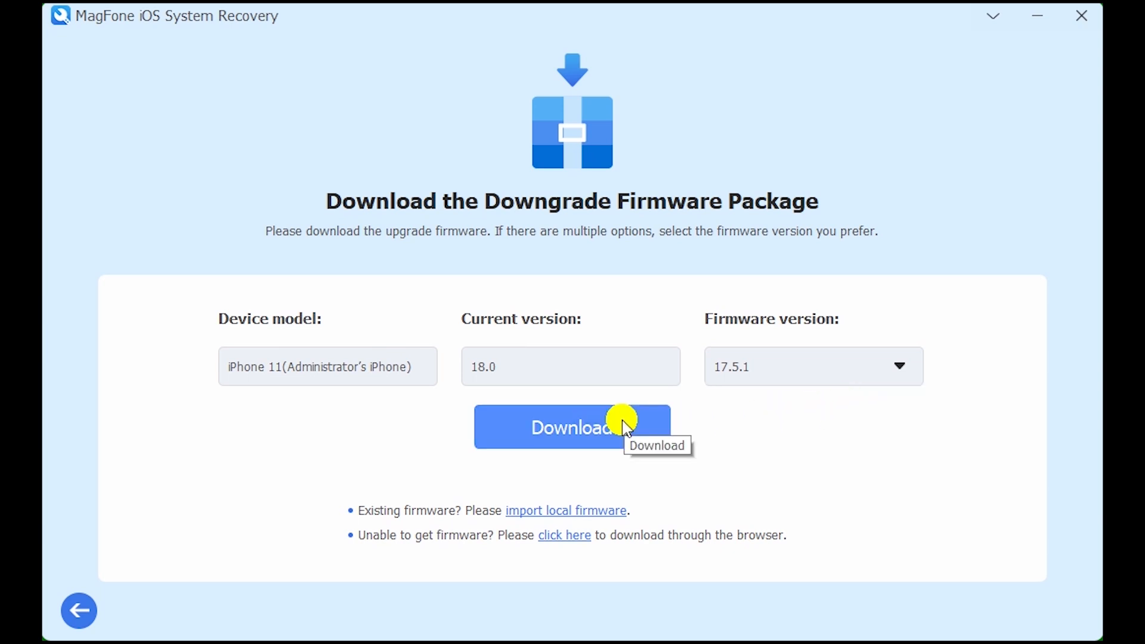
{"action": "left_click", "coordinate": [571, 427]}
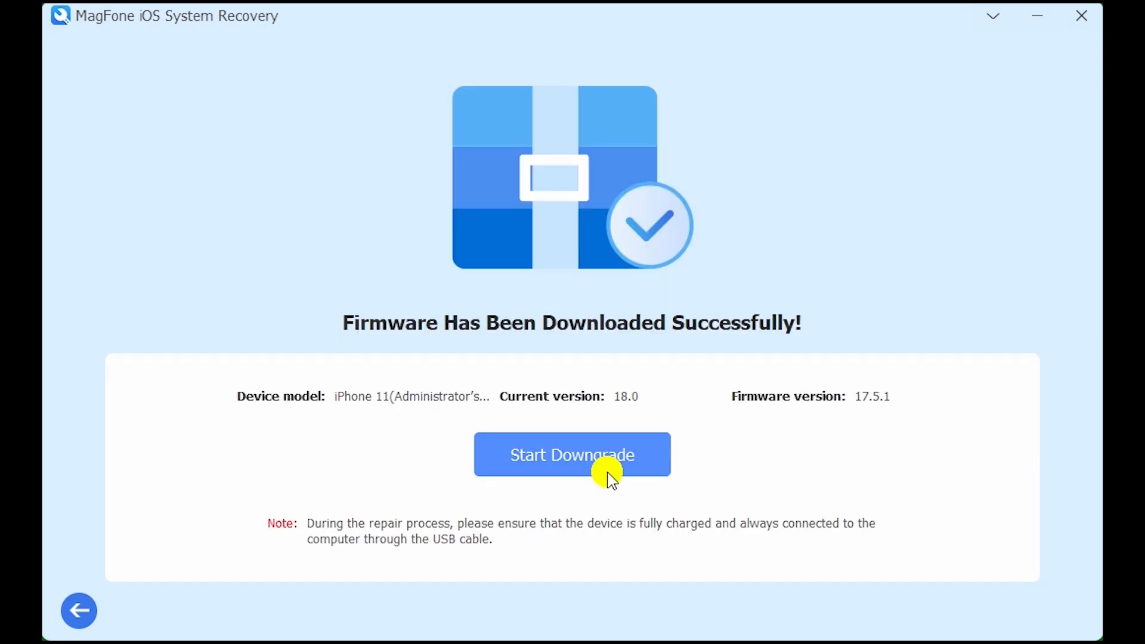
{"action": "left_click", "coordinate": [571, 455]}
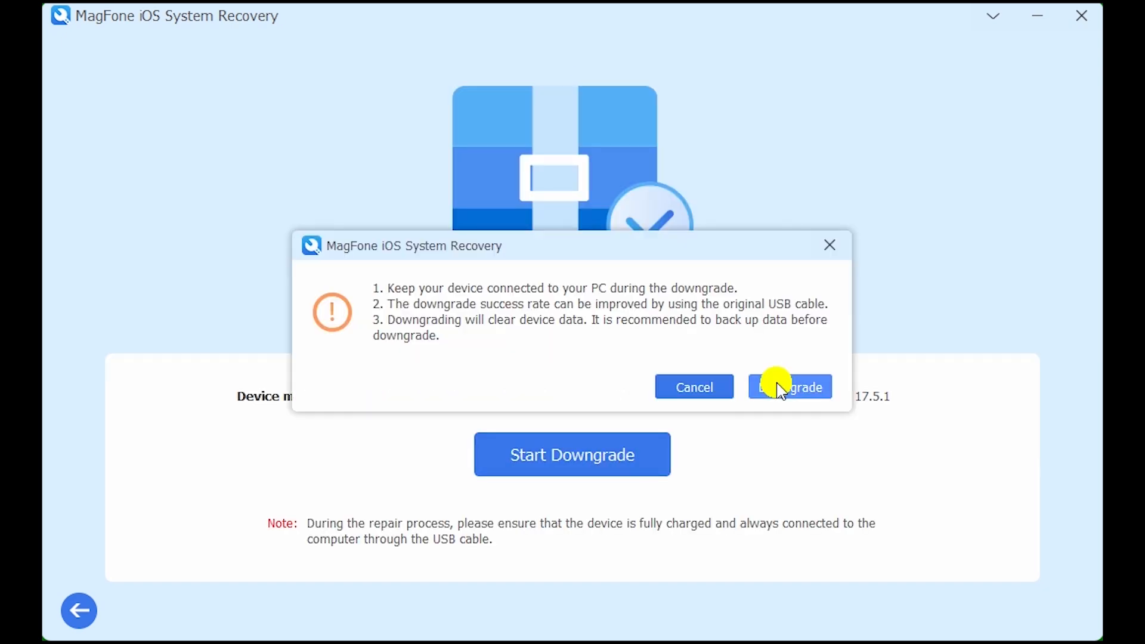
{"action": "left_click", "coordinate": [788, 387]}
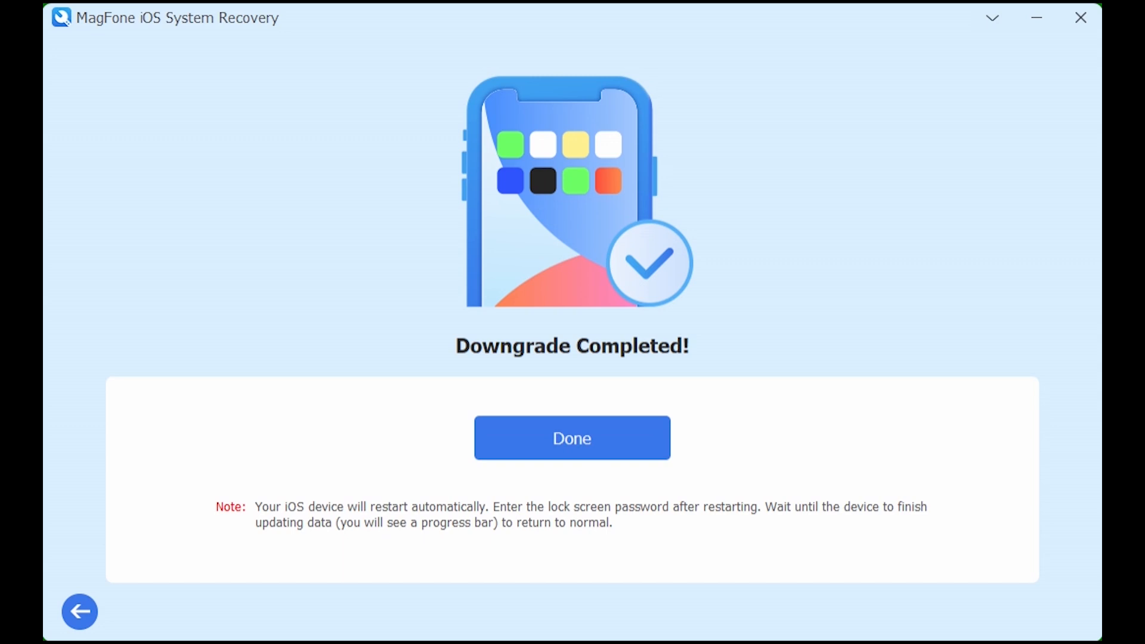
{"action": "left_click", "coordinate": [571, 437]}
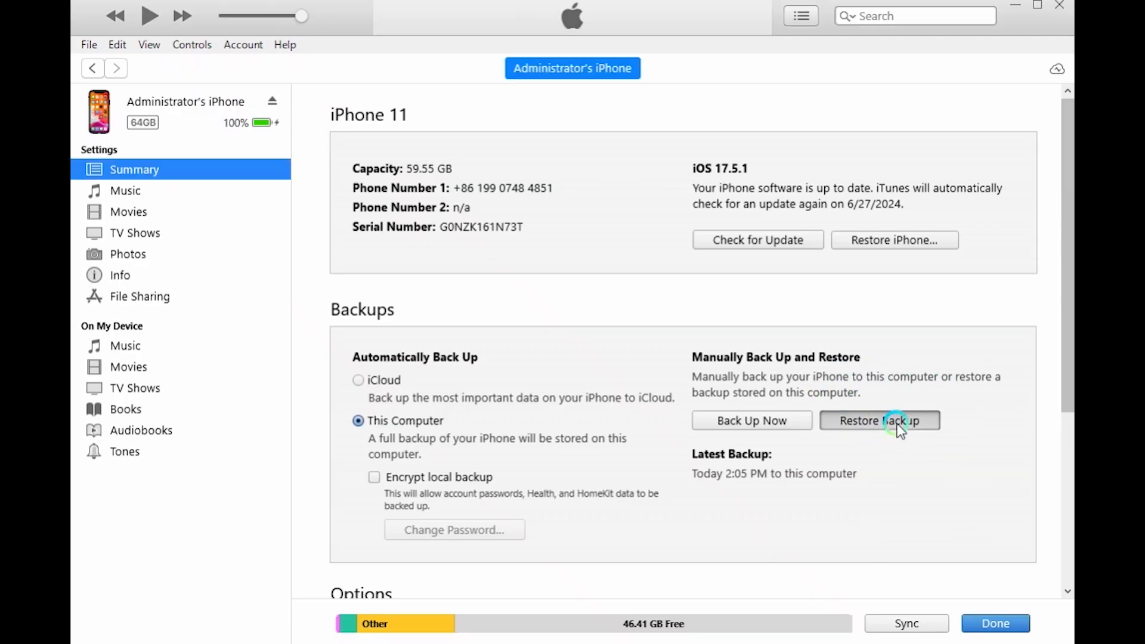
Step: Start Restore Backup on the iPhone 11 Summary page to put a saved backup back on the device
{"action": "left_click", "coordinate": [878, 419]}
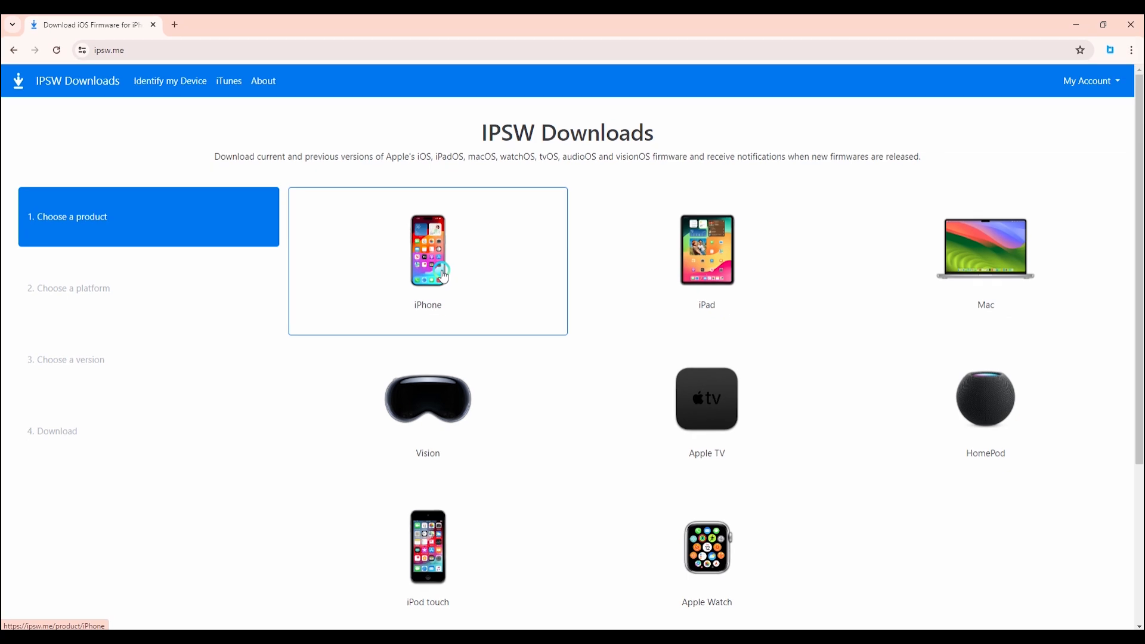
Step: On ipsw.me choose iPhone 11, pick the signed iOS 17.5.1 (21F90) build and start the 7.5 GB download
{"action": "left_click", "coordinate": [426, 249]}
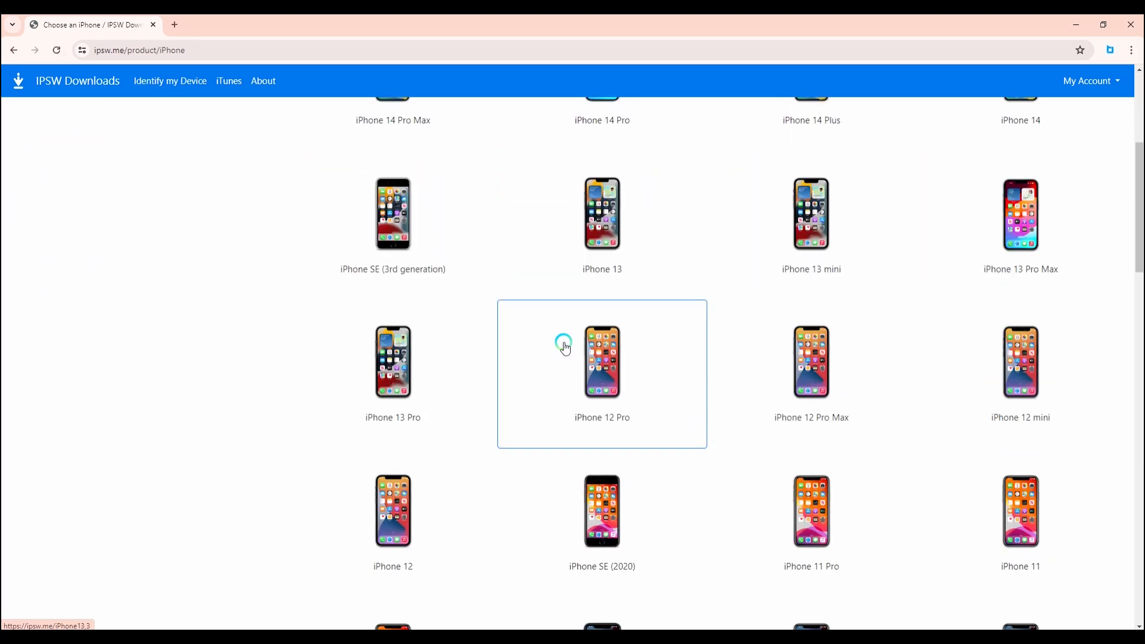
{"action": "scroll", "scroll_direction": "down", "scroll_amount": 3}
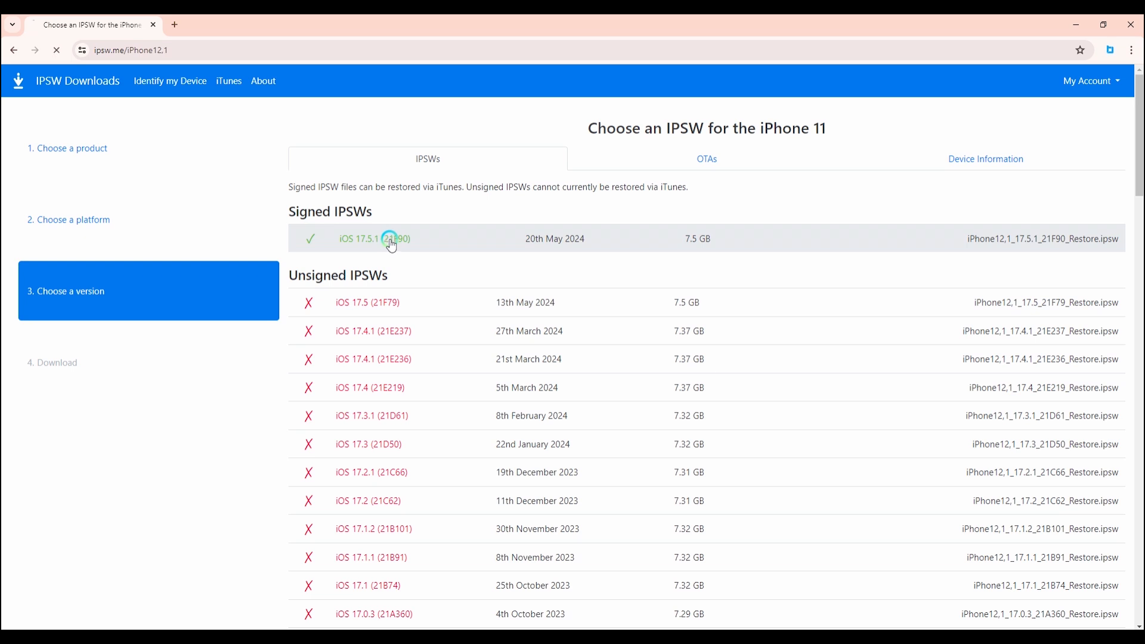
{"action": "left_click", "coordinate": [373, 239]}
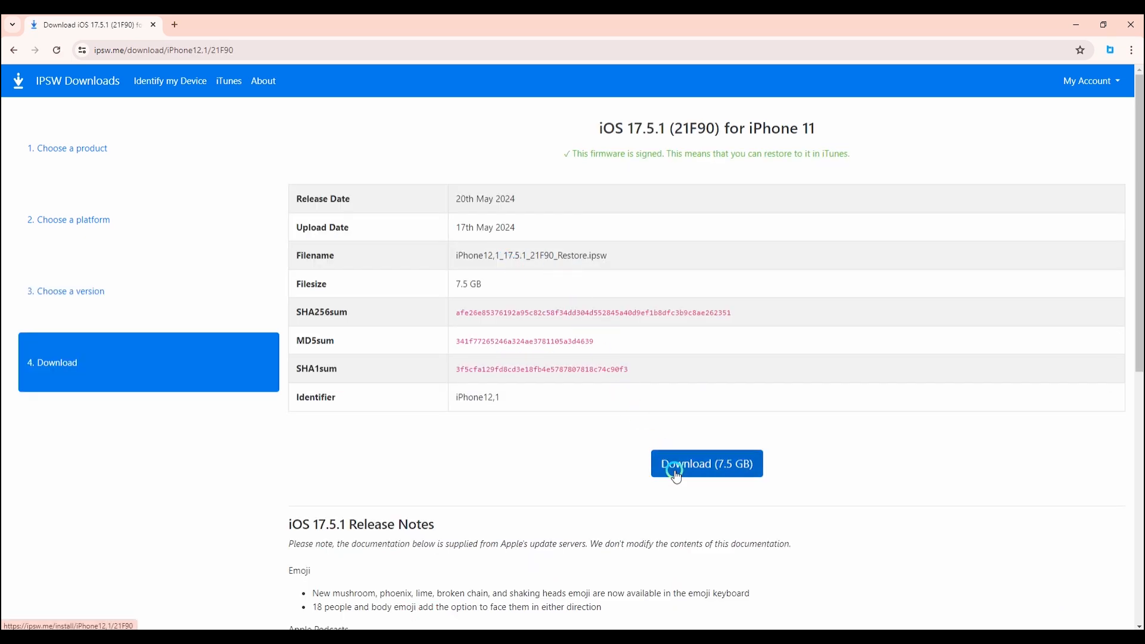
{"action": "left_click", "coordinate": [705, 463]}
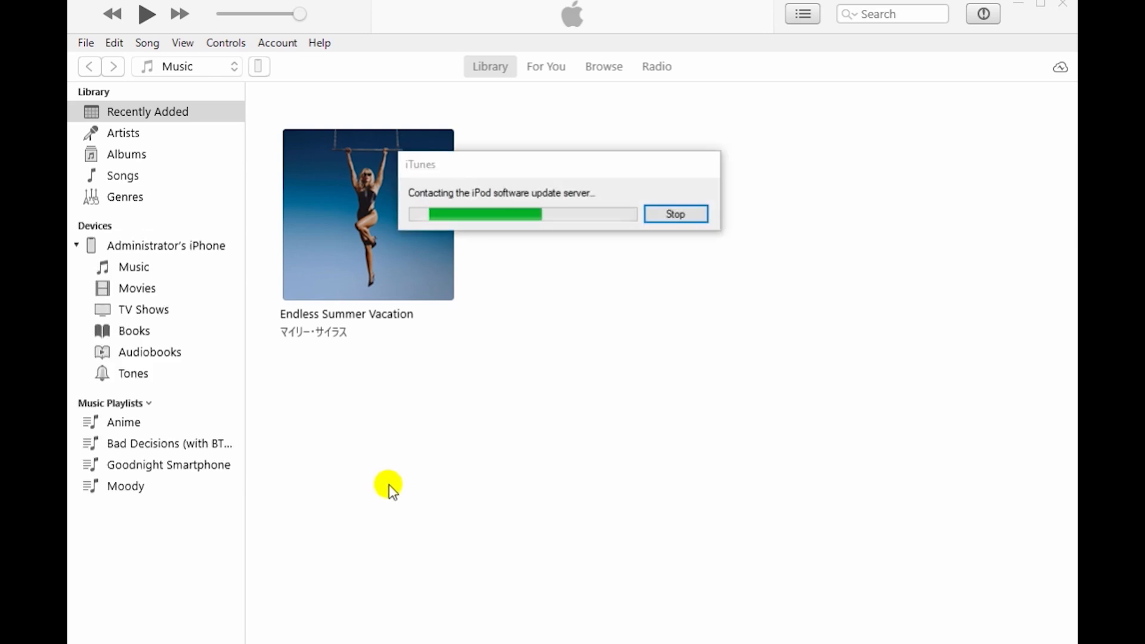
Step: Restore the recovery-mode iPhone from the iOS 17.5.1 IPSW in C:\Firmware and confirm the erase-and-restore
{"action": "left_click", "coordinate": [673, 213]}
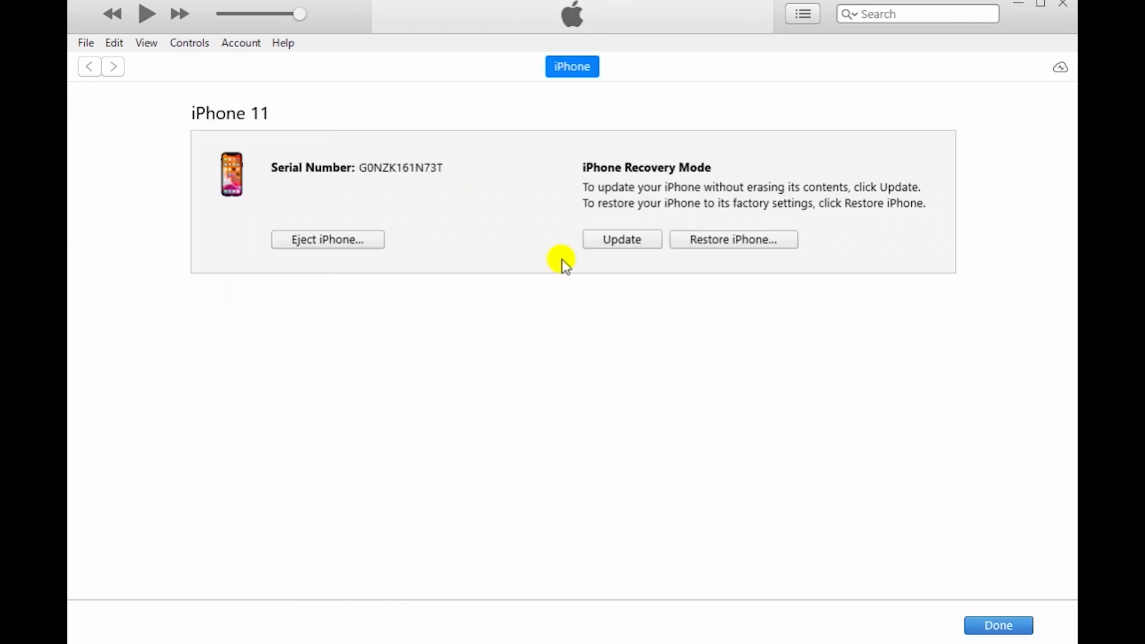
{"action": "mouse_move", "coordinate": [759, 275]}
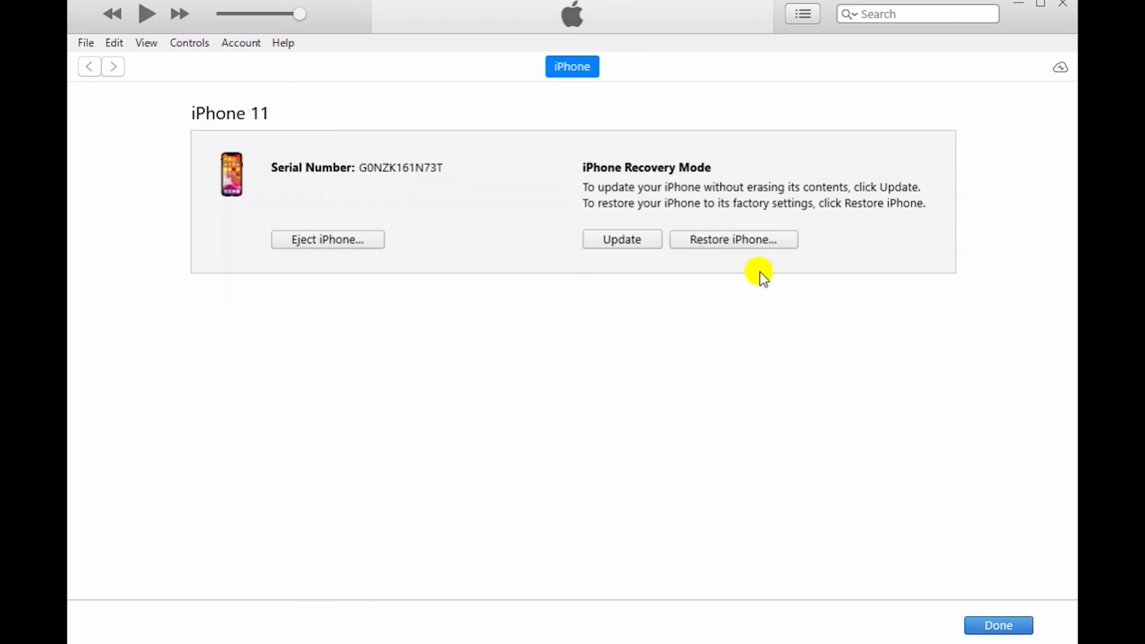
{"action": "left_click", "coordinate": [733, 239]}
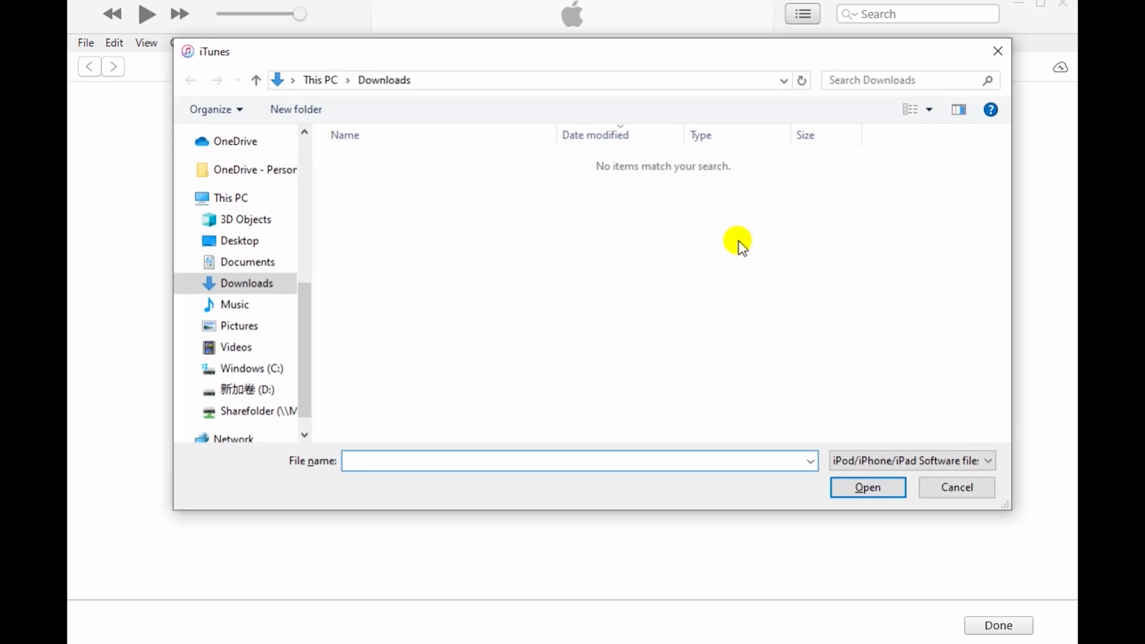
{"action": "mouse_move", "coordinate": [303, 252]}
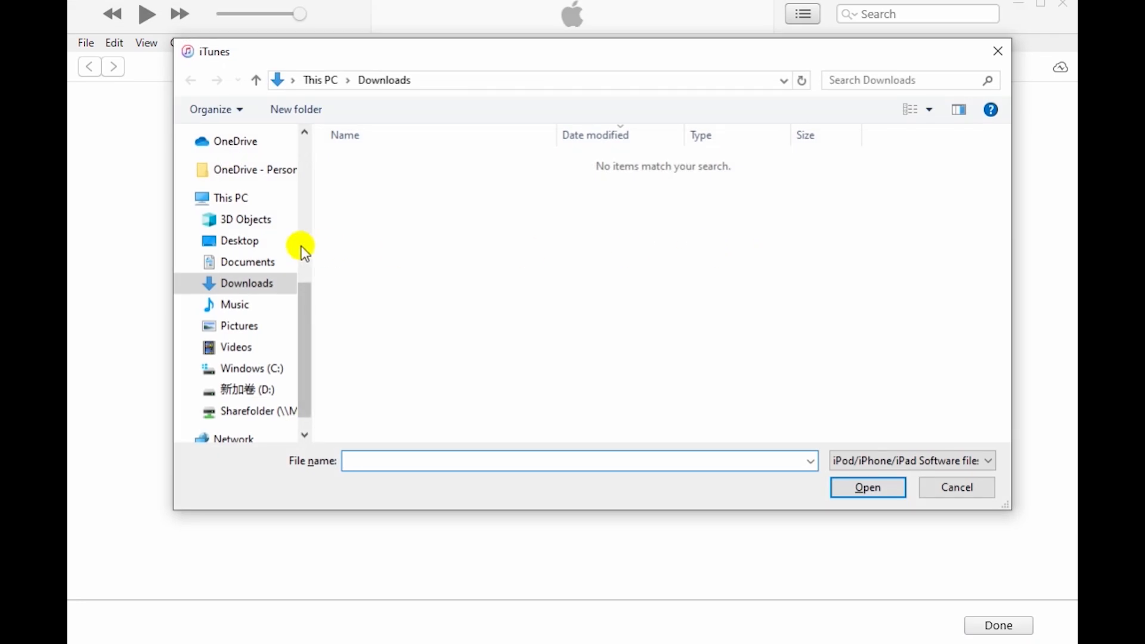
{"action": "scroll", "scroll_direction": "up", "scroll_amount": 3}
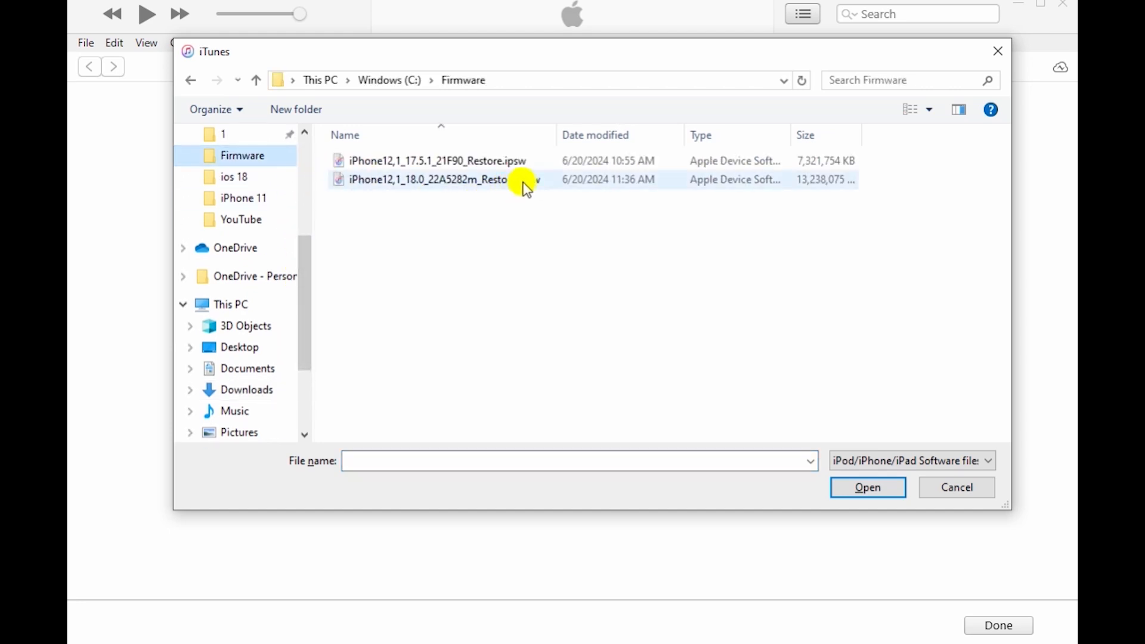
{"action": "left_click", "coordinate": [438, 160]}
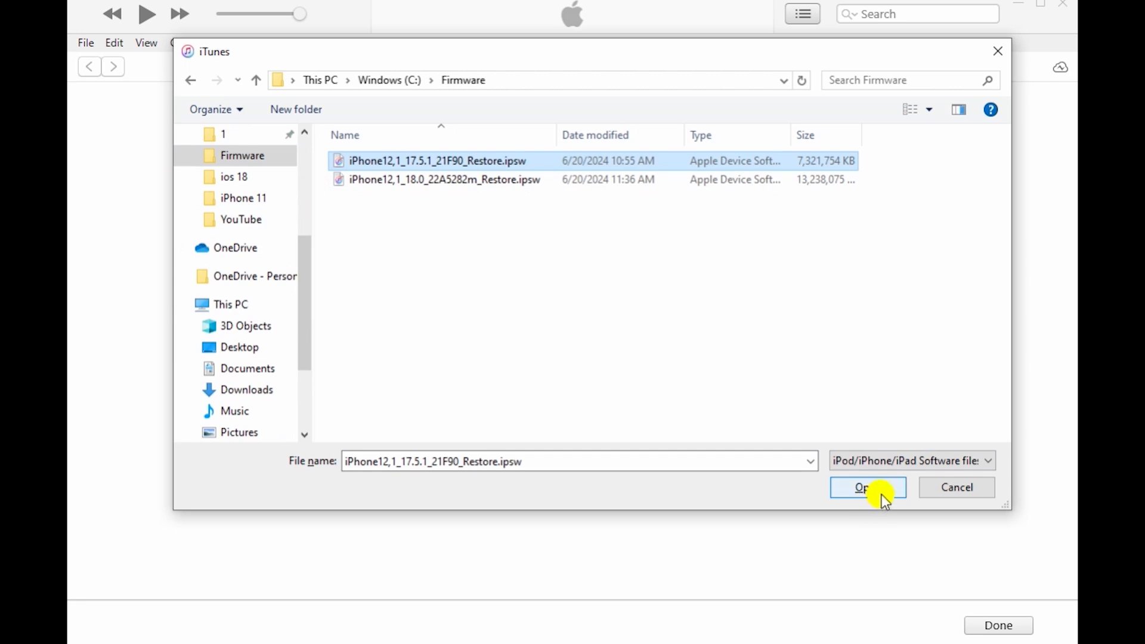
{"action": "left_click", "coordinate": [867, 487]}
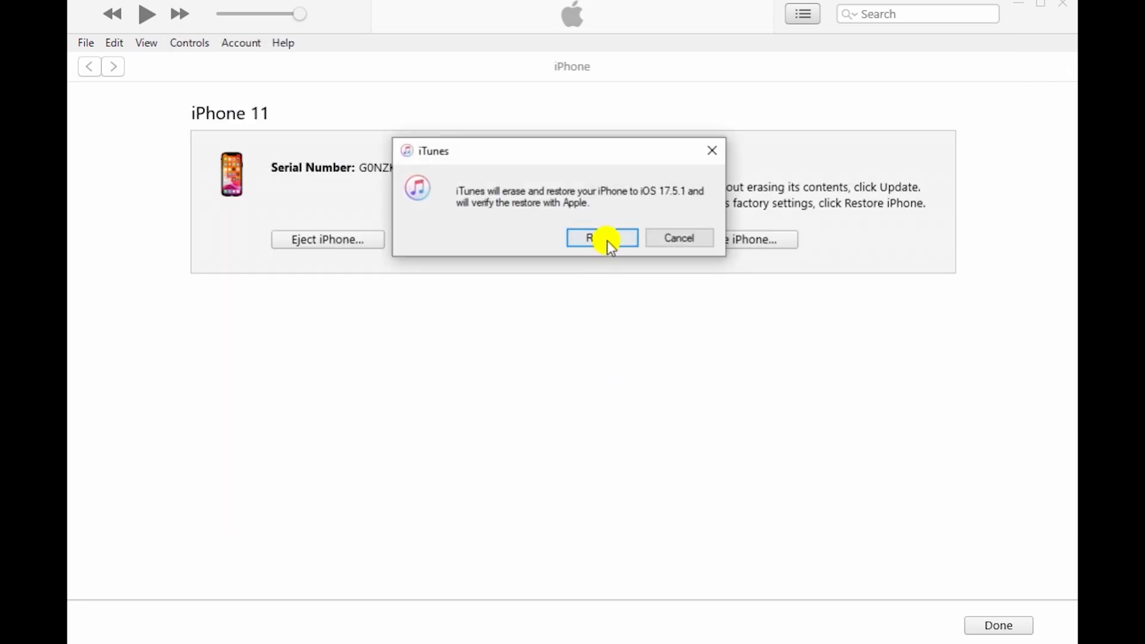
{"action": "left_click", "coordinate": [601, 238]}
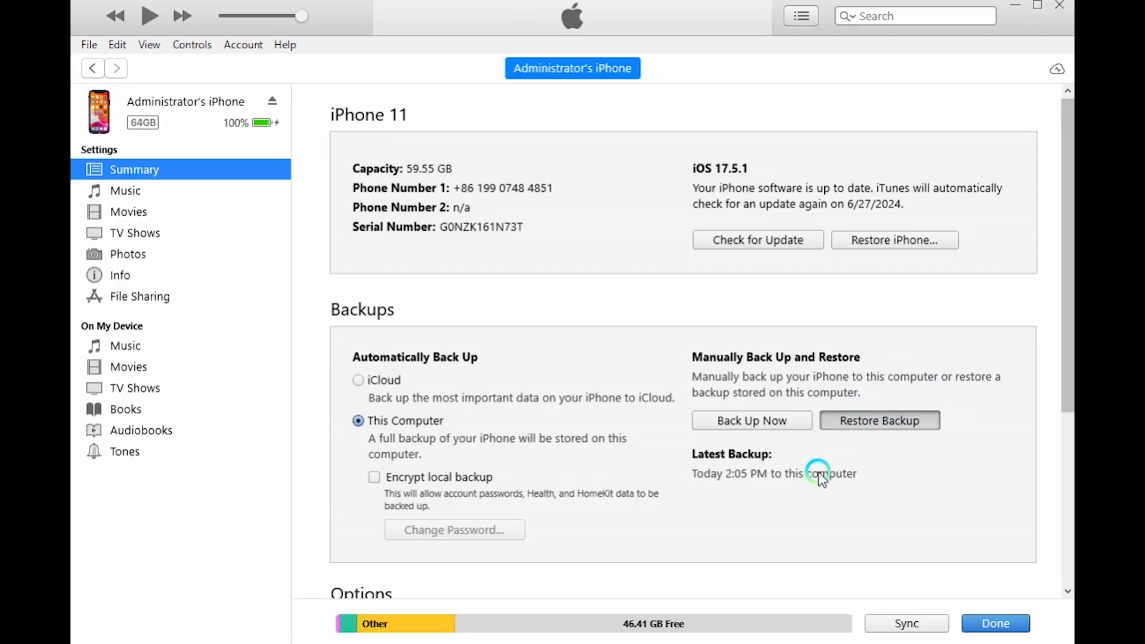
{"action": "left_click", "coordinate": [878, 420]}
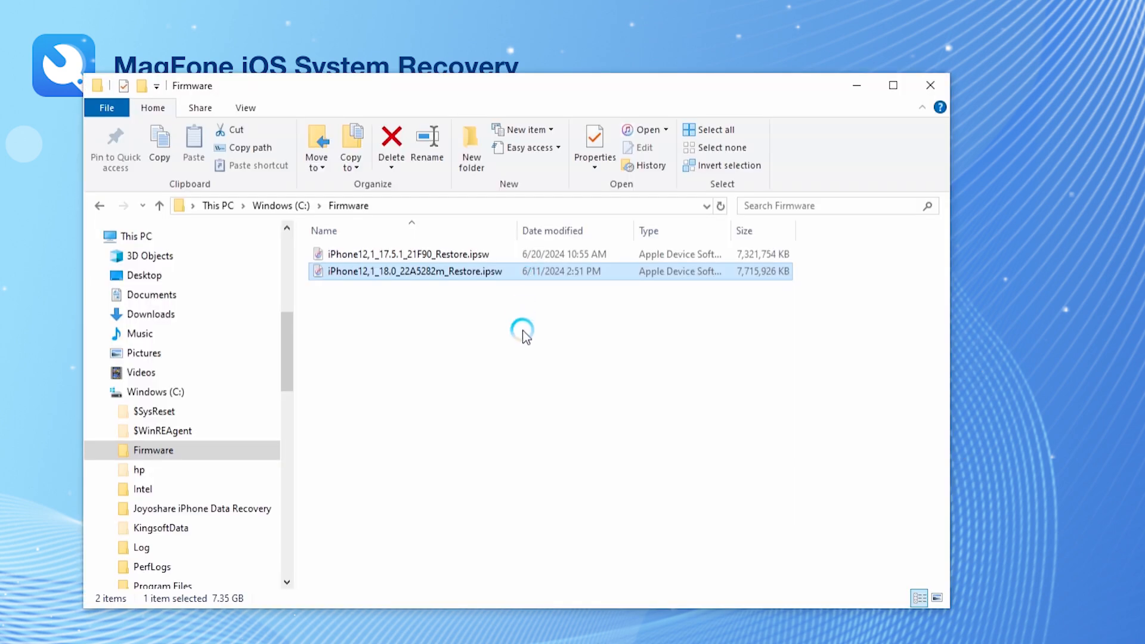
Step: Rename the iOS 17.5.1 firmware file's extension from .ipsw to .zip and accept the warning
{"action": "left_click", "coordinate": [409, 253]}
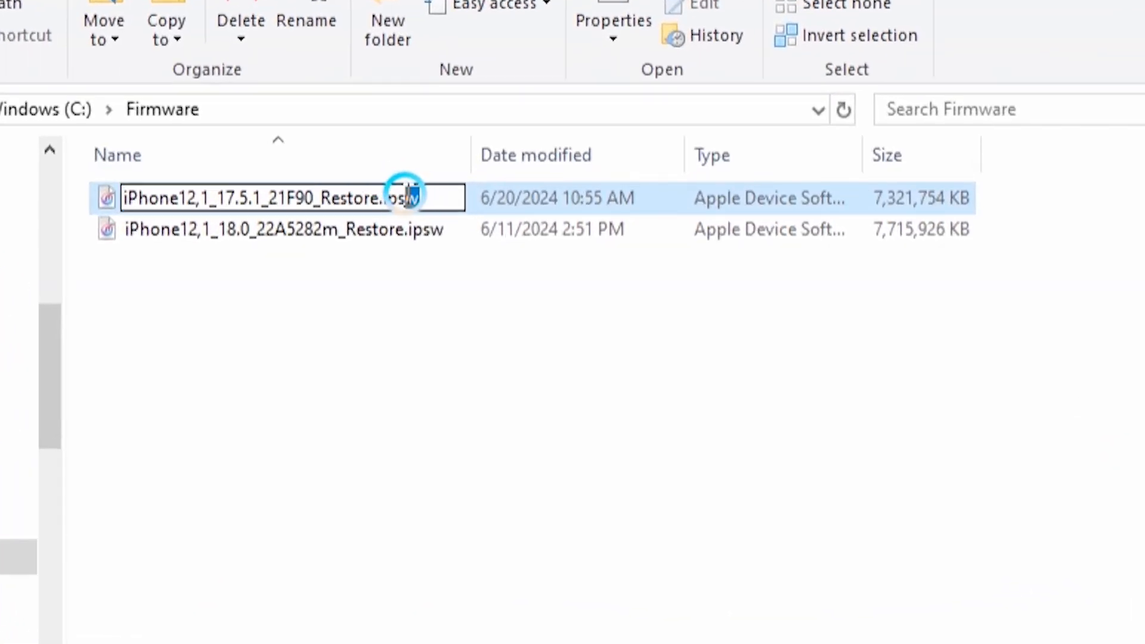
{"action": "double_click", "coordinate": [401, 198]}
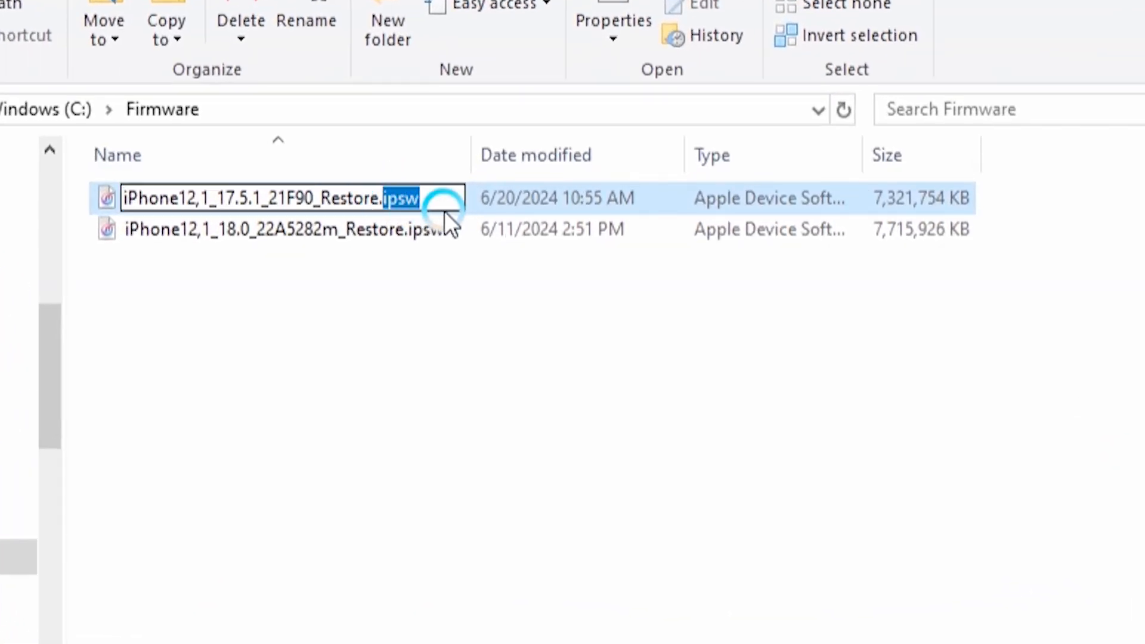
{"action": "type", "text": "zip"}
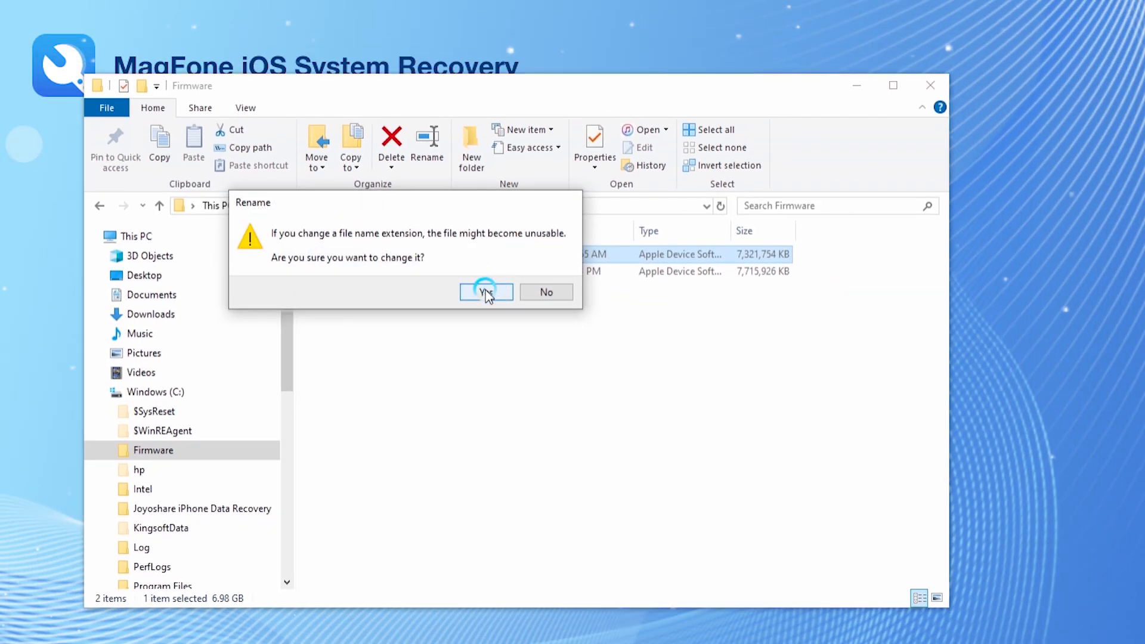
{"action": "left_click", "coordinate": [485, 292]}
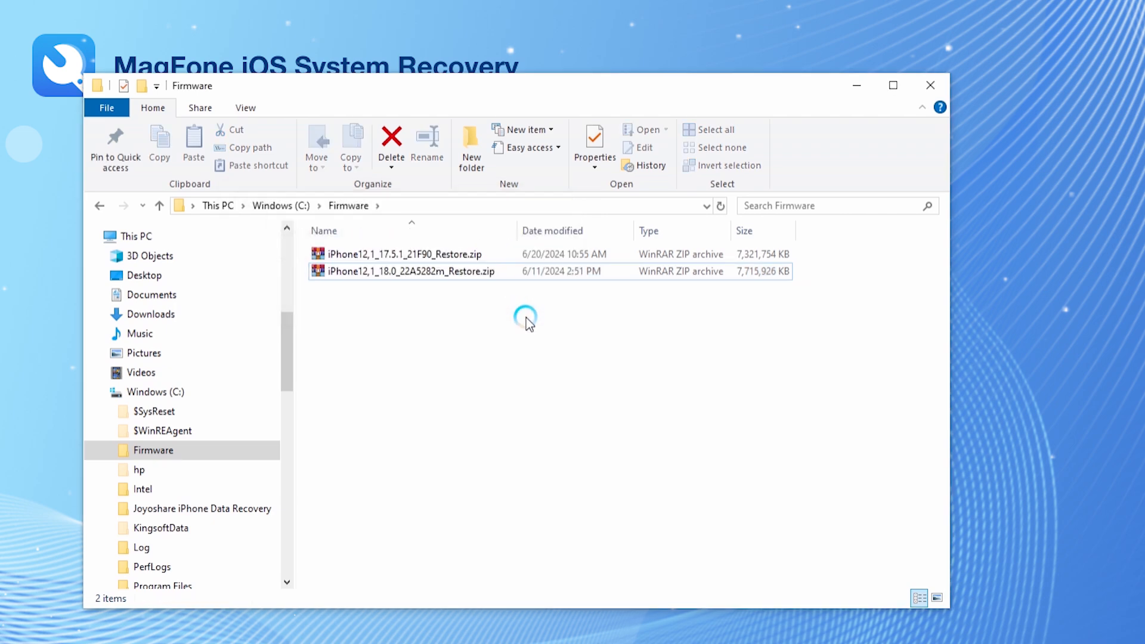
Step: Extract the largest disk image 092-64547-001.dmg from the iOS 17.5.1 archive into the Firmware folder
{"action": "left_click", "coordinate": [403, 254]}
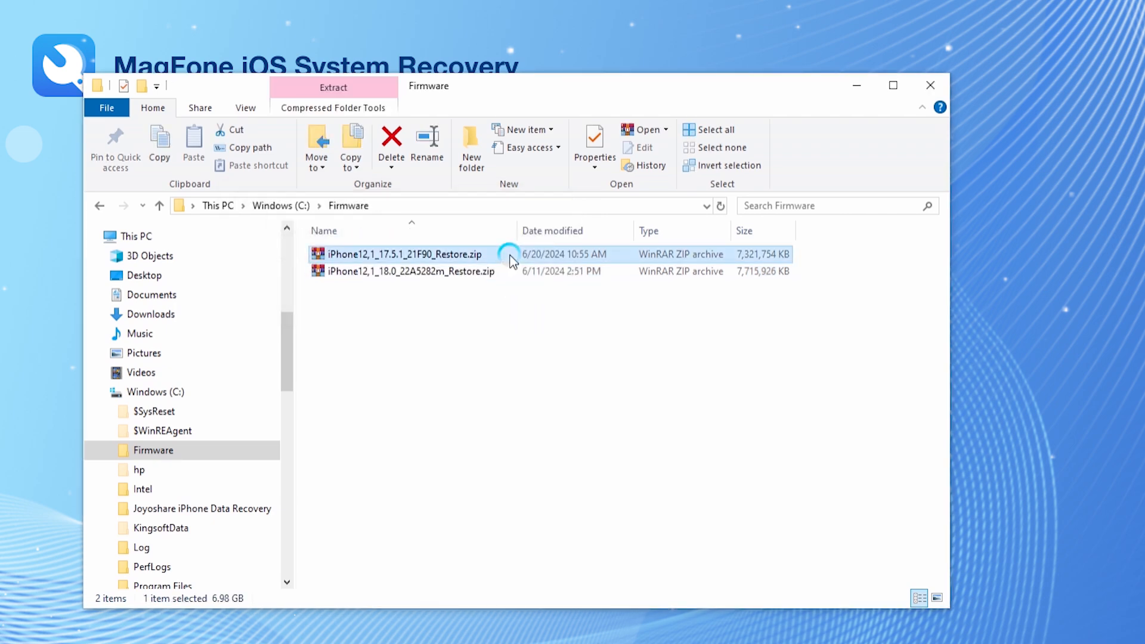
{"action": "double_click", "coordinate": [404, 253]}
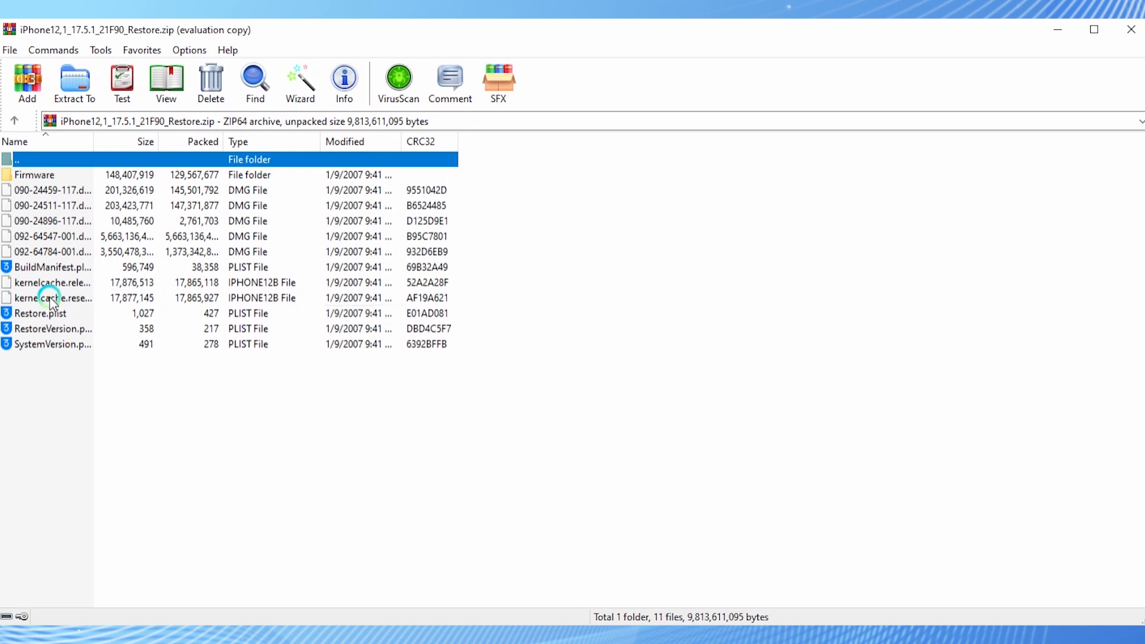
{"action": "left_click", "coordinate": [124, 236]}
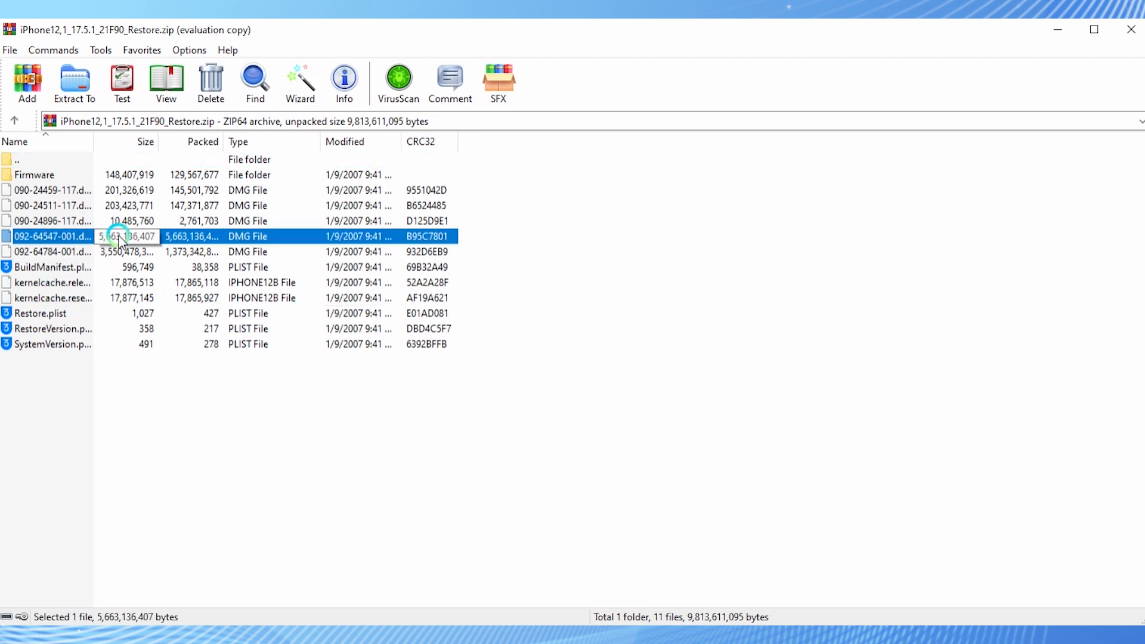
{"action": "left_click", "coordinate": [74, 82]}
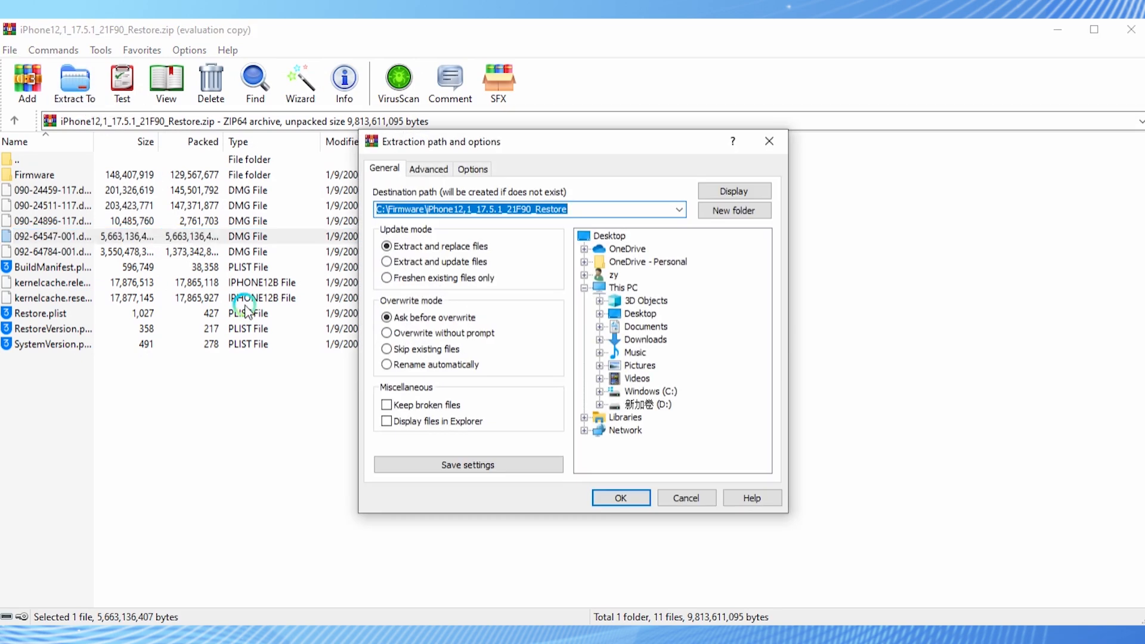
{"action": "left_click", "coordinate": [619, 498]}
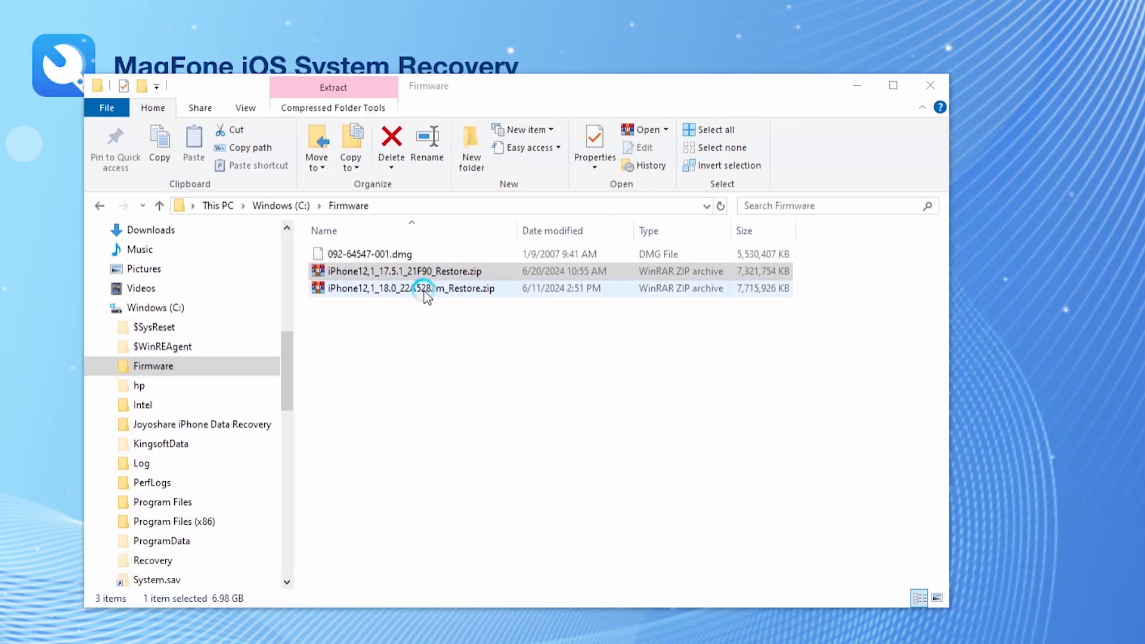
Step: Check the iOS 18 archive's large file name and rename the extracted image to 090-29700-036.dmg
{"action": "left_click", "coordinate": [409, 288]}
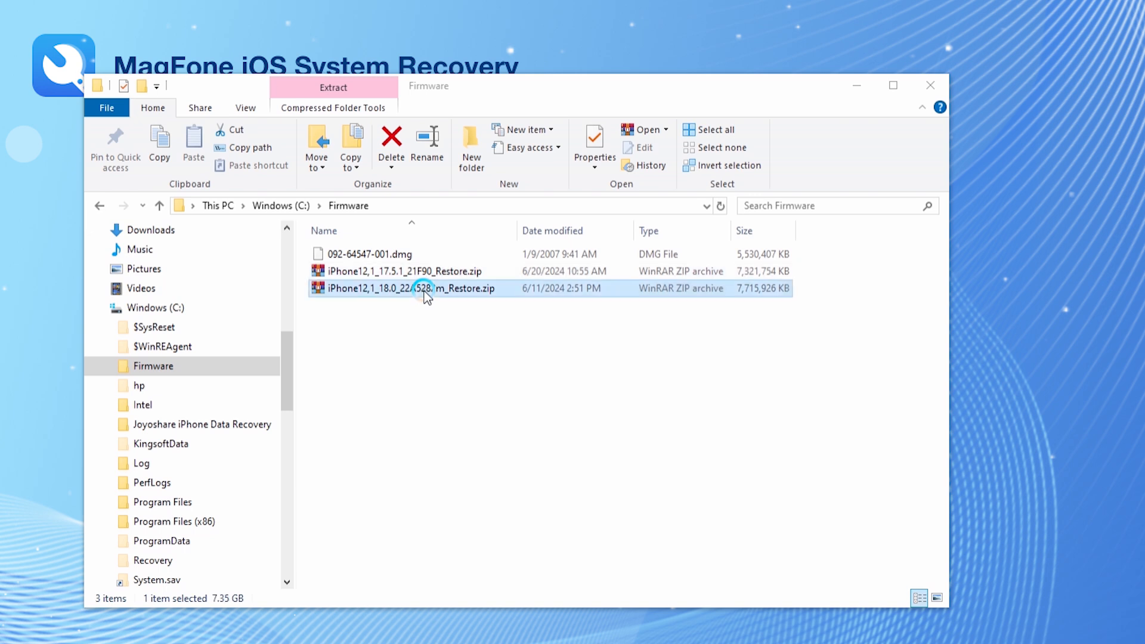
{"action": "double_click", "coordinate": [407, 288]}
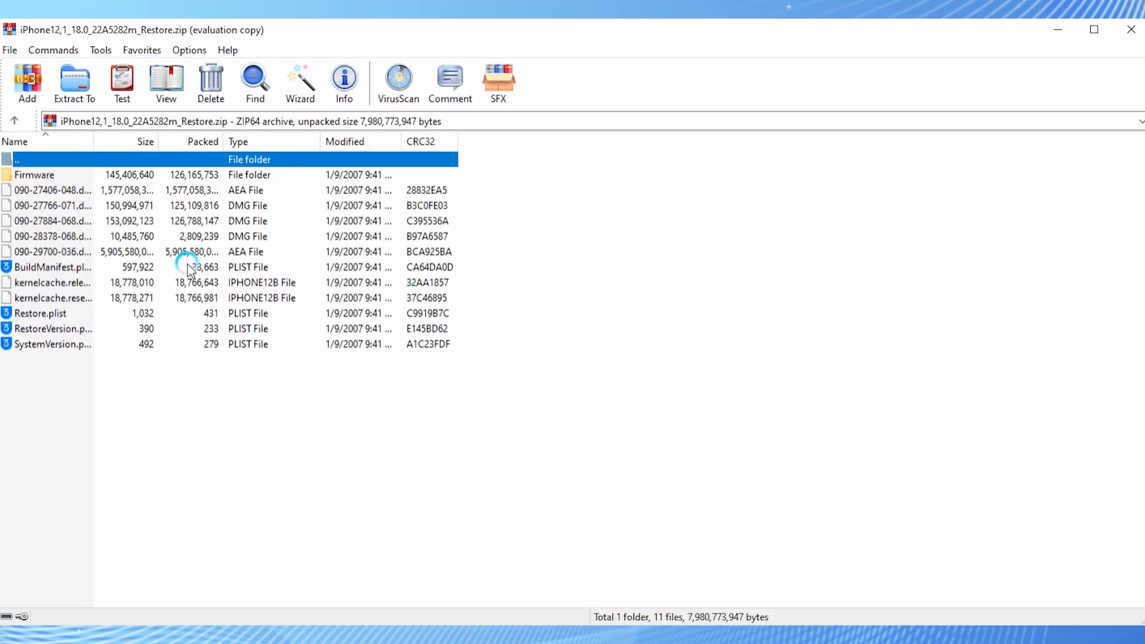
{"action": "left_click", "coordinate": [53, 252]}
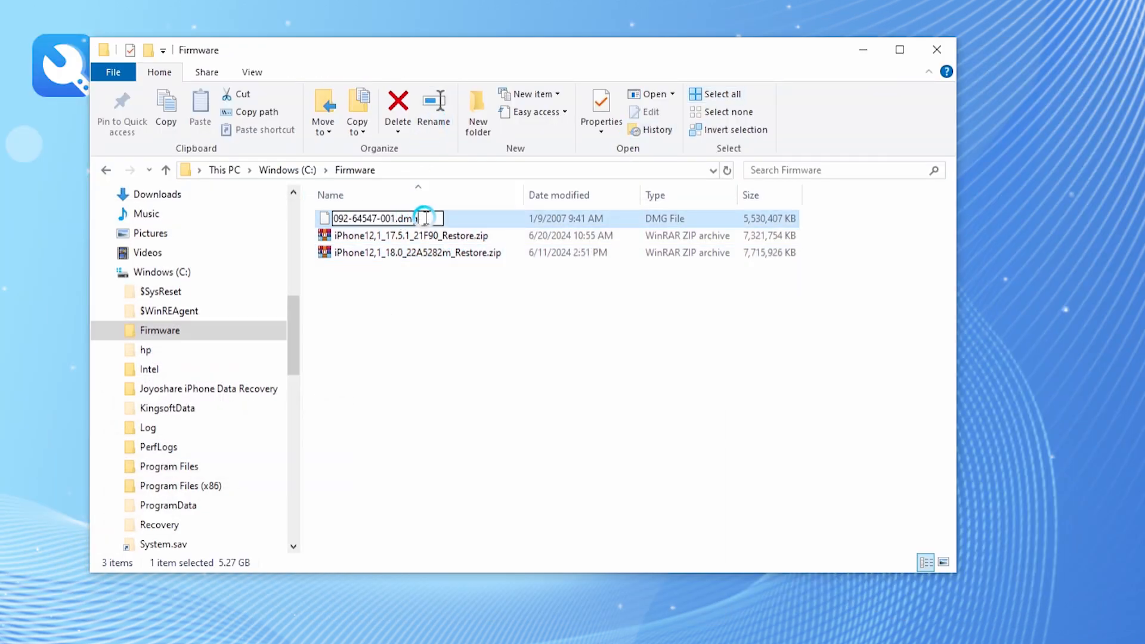
{"action": "type", "text": "090-29700-036.dmg"}
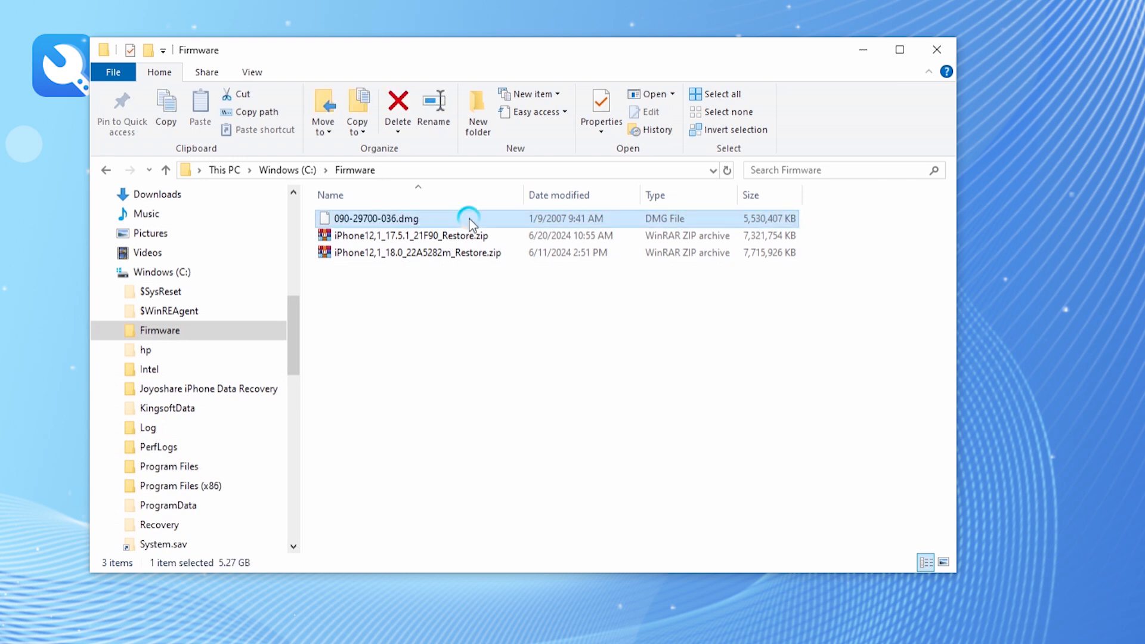
{"action": "left_click", "coordinate": [418, 252]}
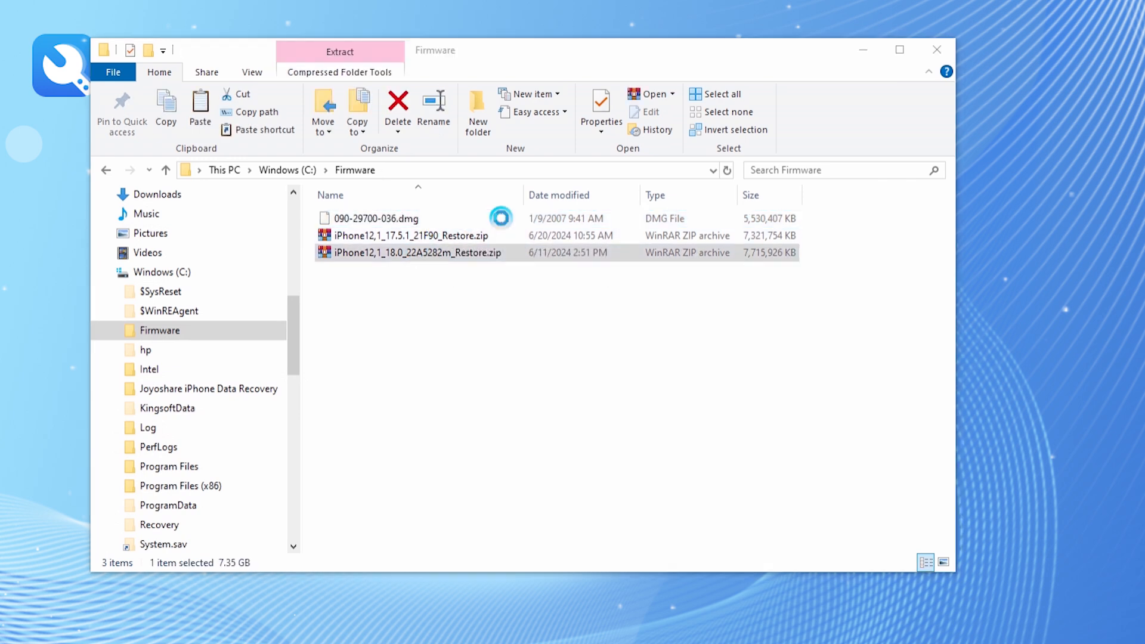
Step: Add the renamed DMG into the iOS 18 archive and give the restore file its .ipsw extension back
{"action": "double_click", "coordinate": [415, 252]}
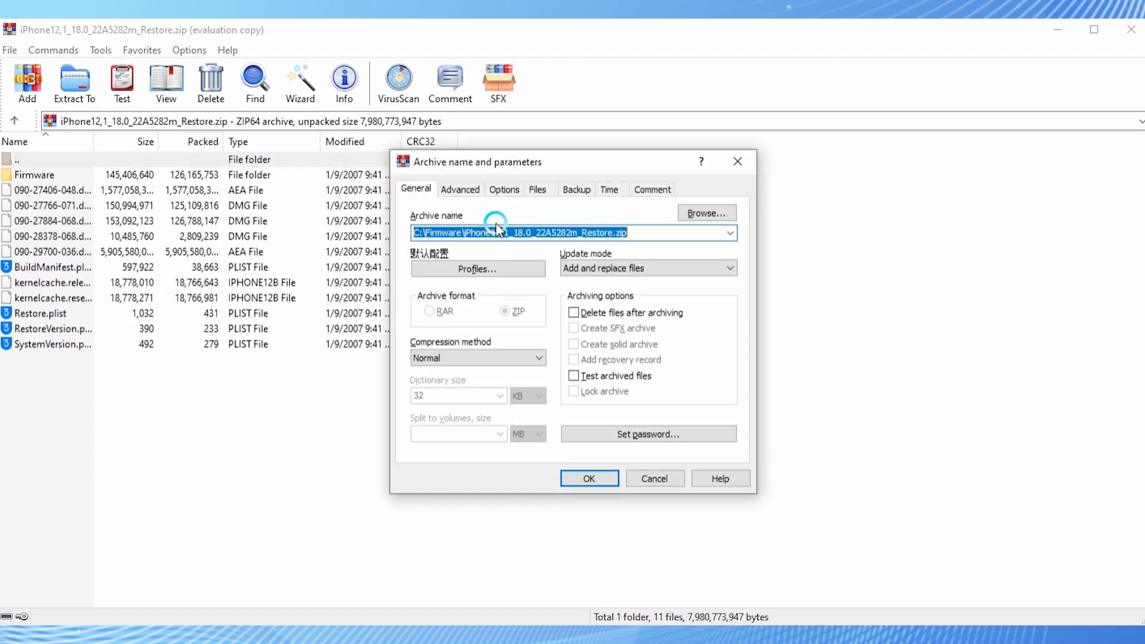
{"action": "mouse_move", "coordinate": [571, 429]}
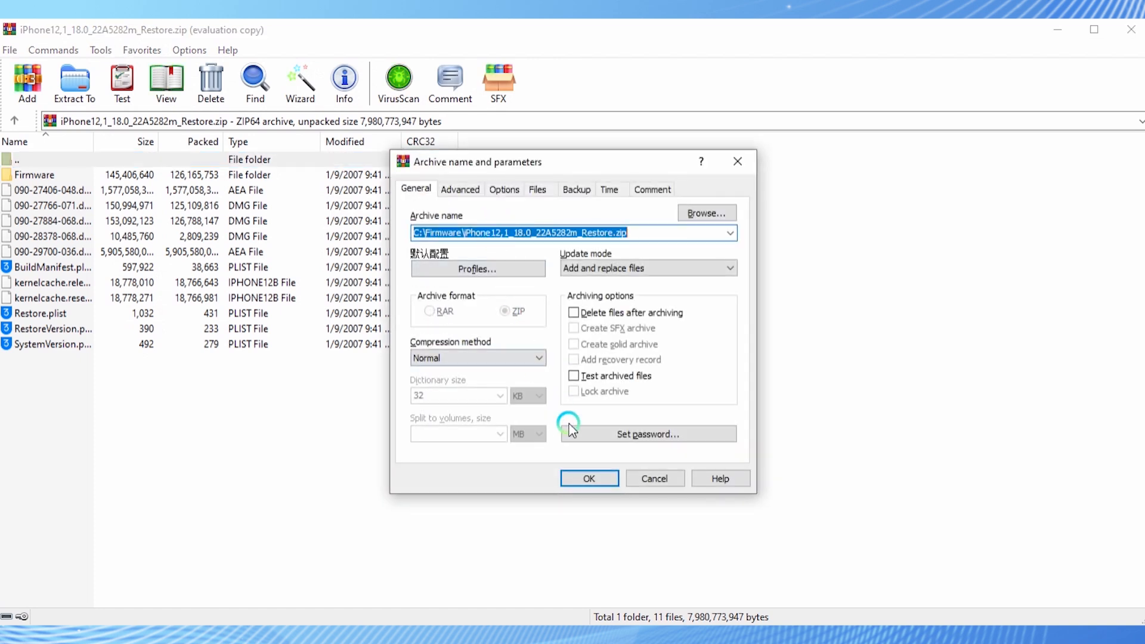
{"action": "left_click", "coordinate": [588, 478]}
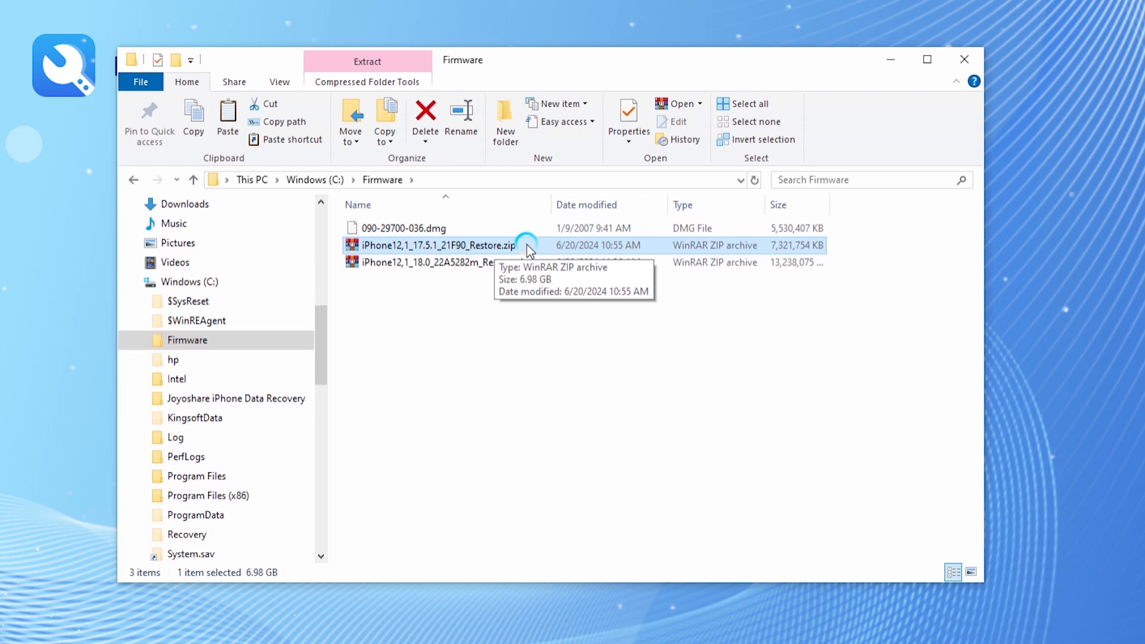
{"action": "mouse_move", "coordinate": [524, 253]}
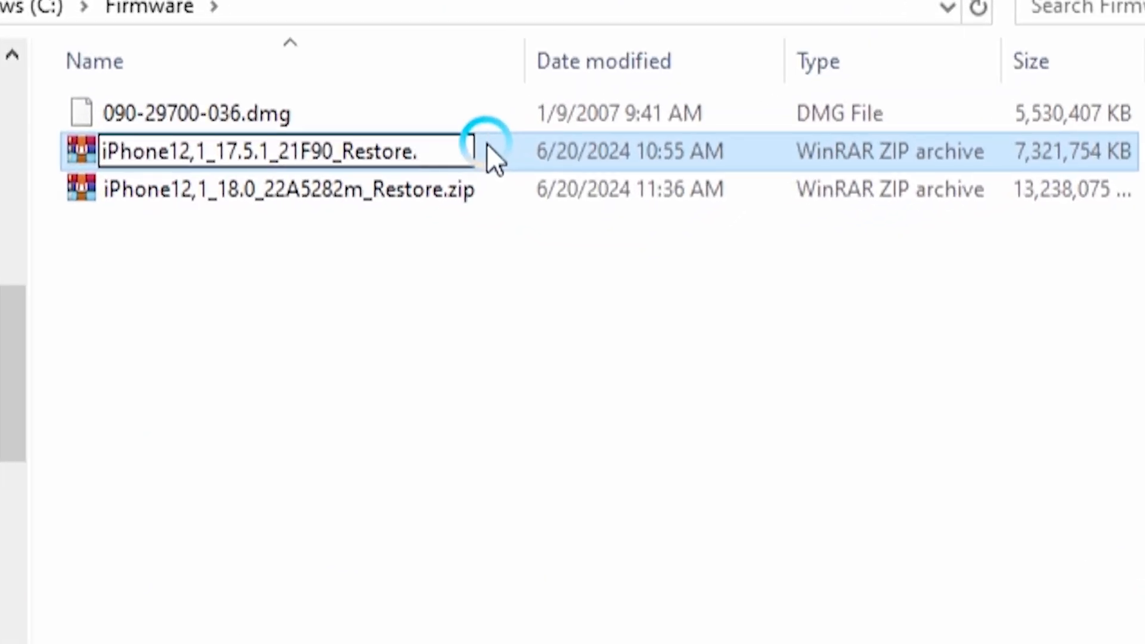
{"action": "type", "text": "ipsw"}
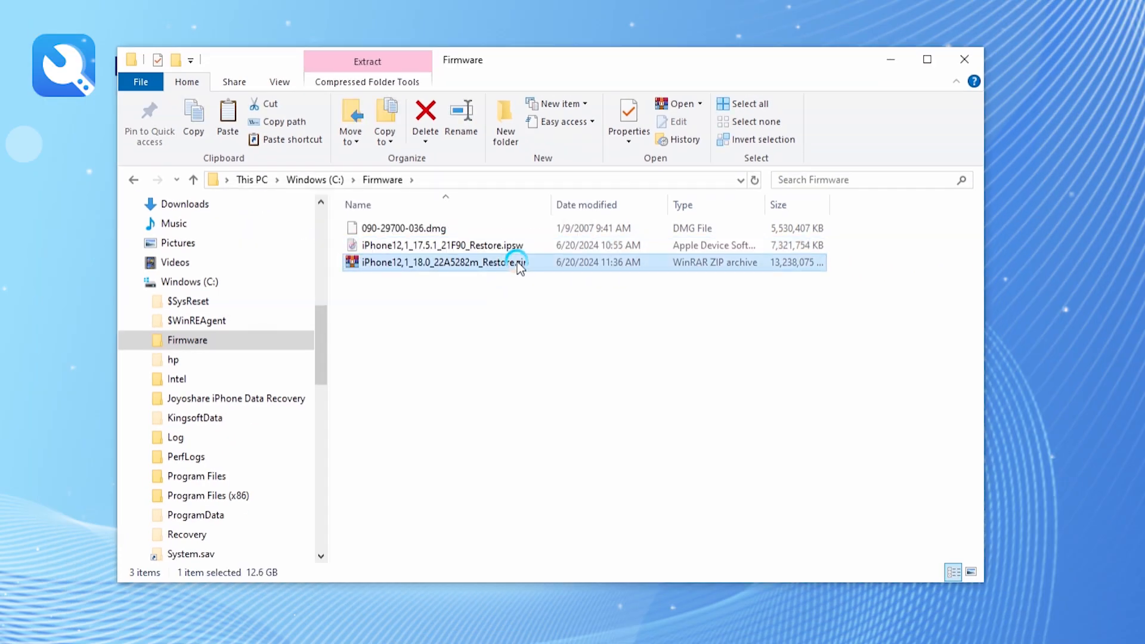
{"action": "left_click", "coordinate": [438, 262]}
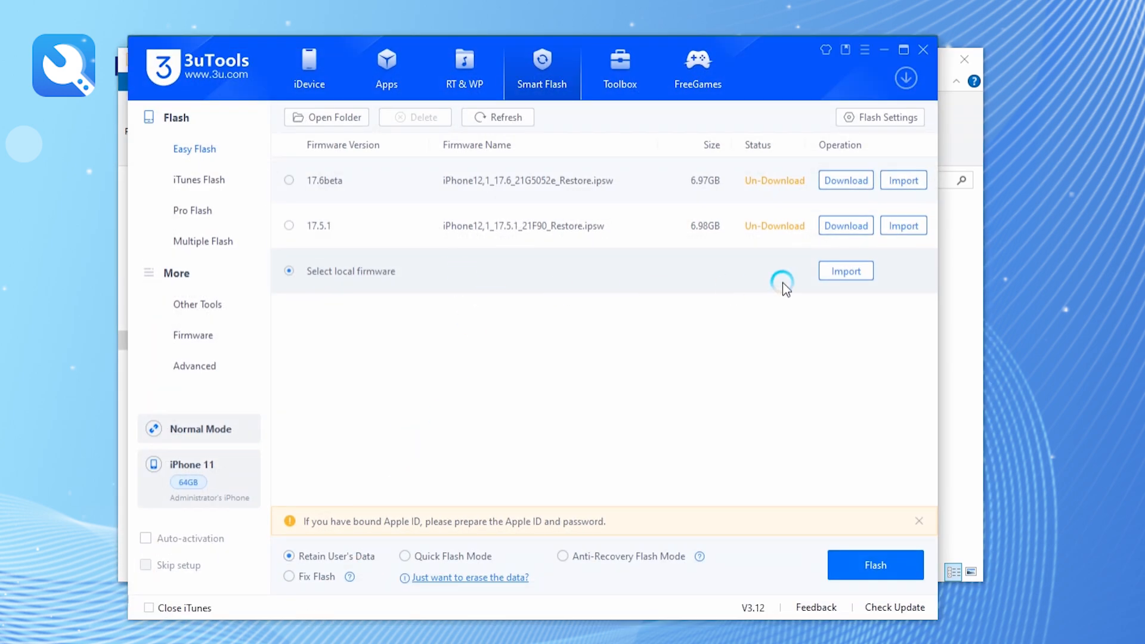
Step: Import the modified iOS 18.0 .ipsw as local firmware in Easy Flash
{"action": "left_click", "coordinate": [844, 271]}
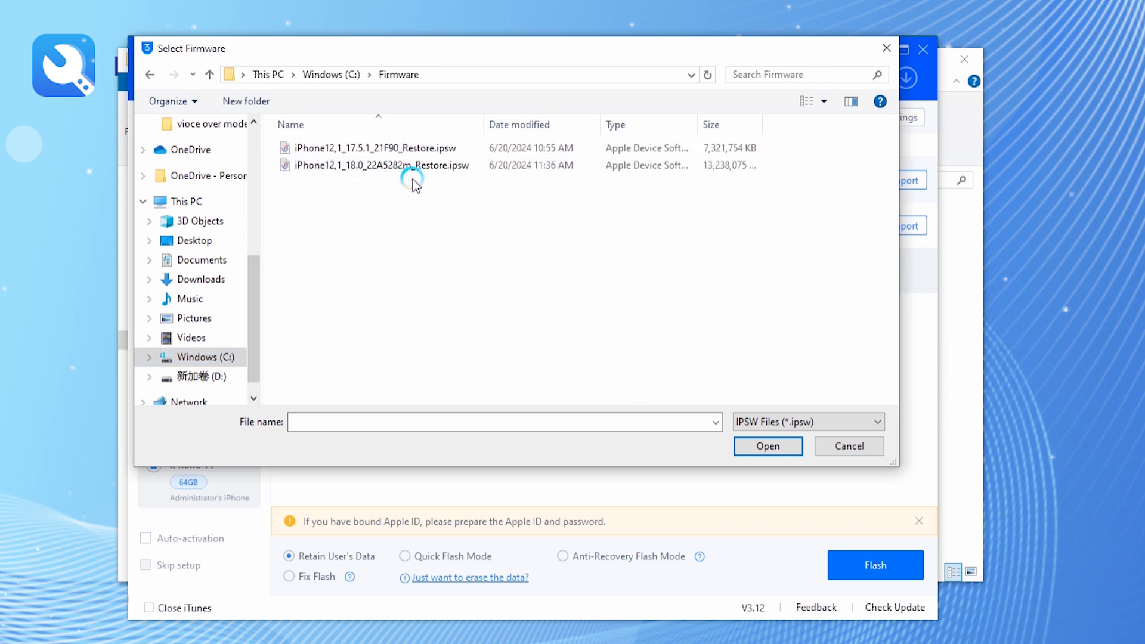
{"action": "left_click", "coordinate": [379, 164]}
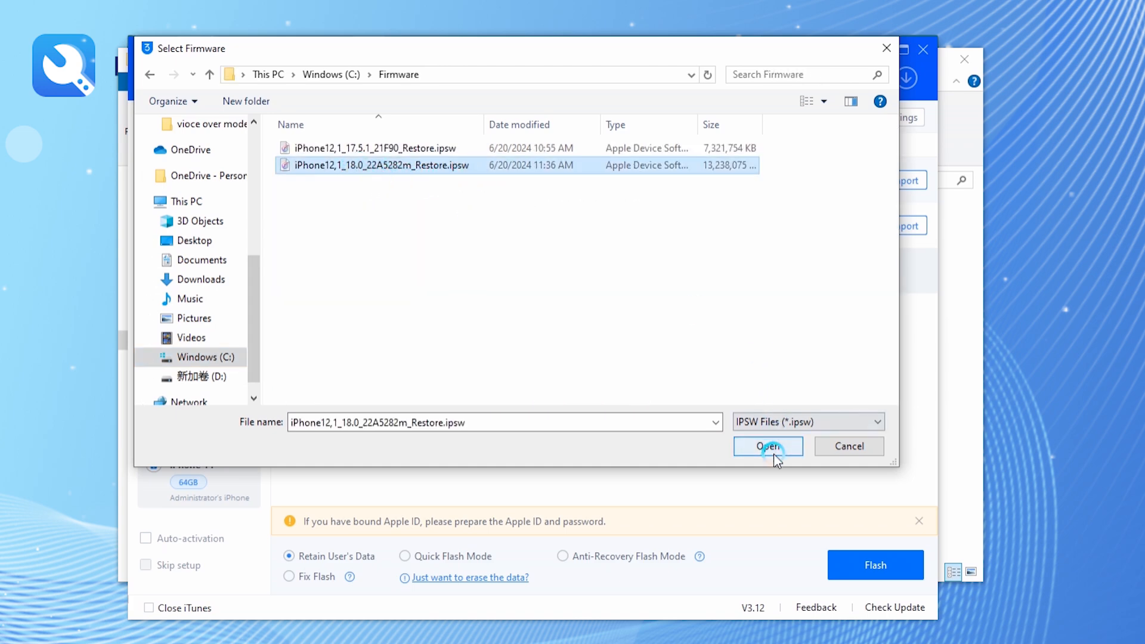
{"action": "left_click", "coordinate": [766, 446]}
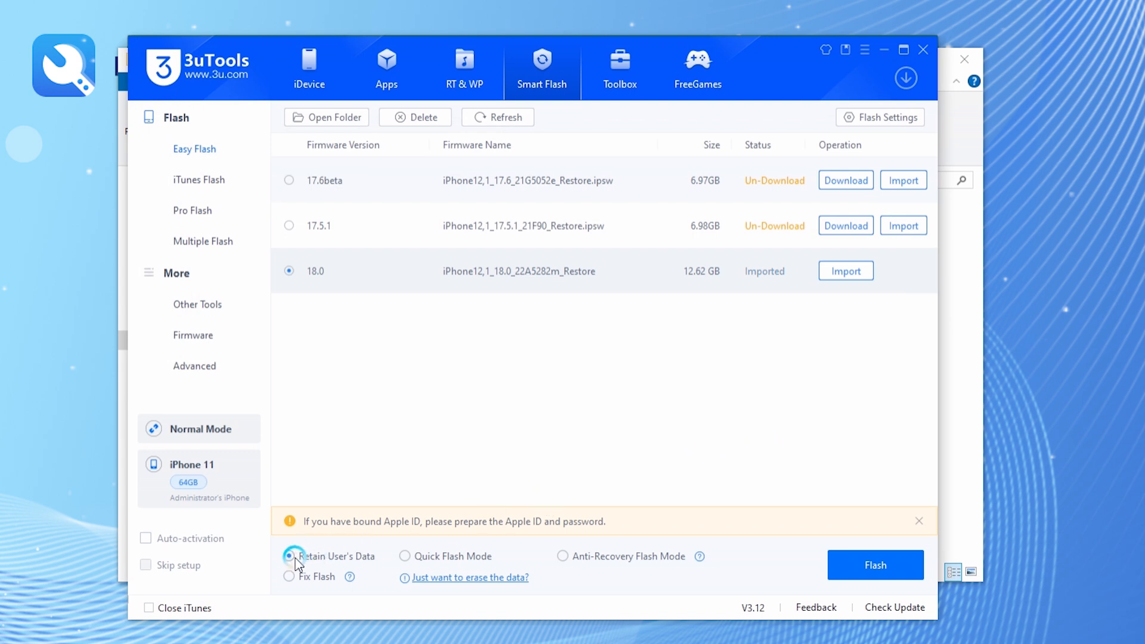
Step: Flash with Retain User's Data ticked, confirm, and dismiss the error -10 when the restore fails at 20%
{"action": "left_click", "coordinate": [874, 564]}
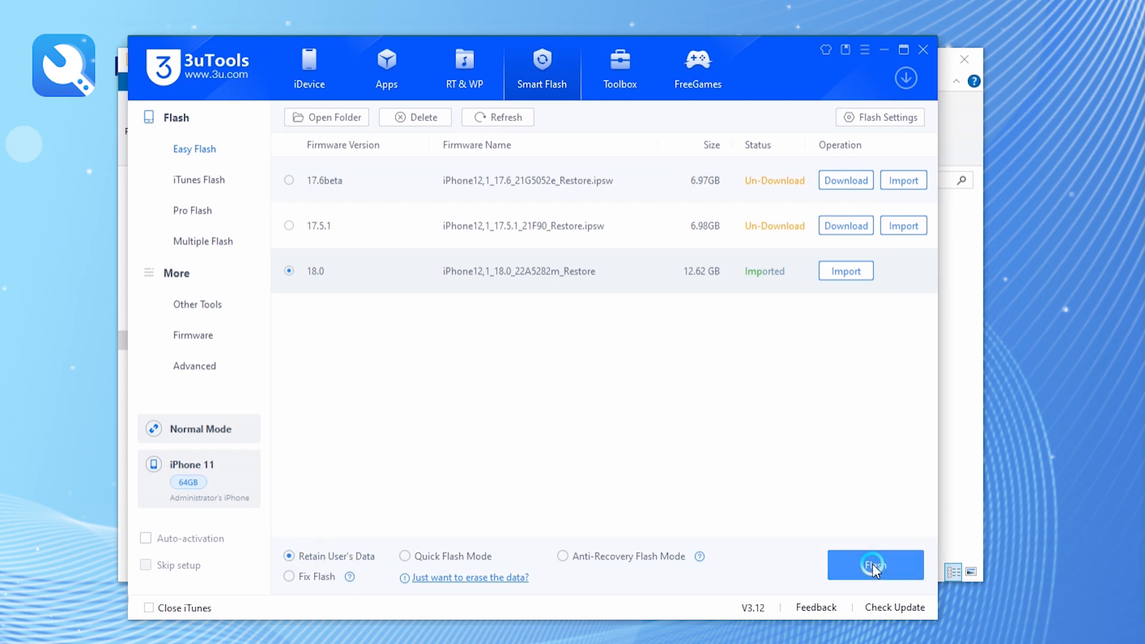
{"action": "left_click", "coordinate": [874, 564]}
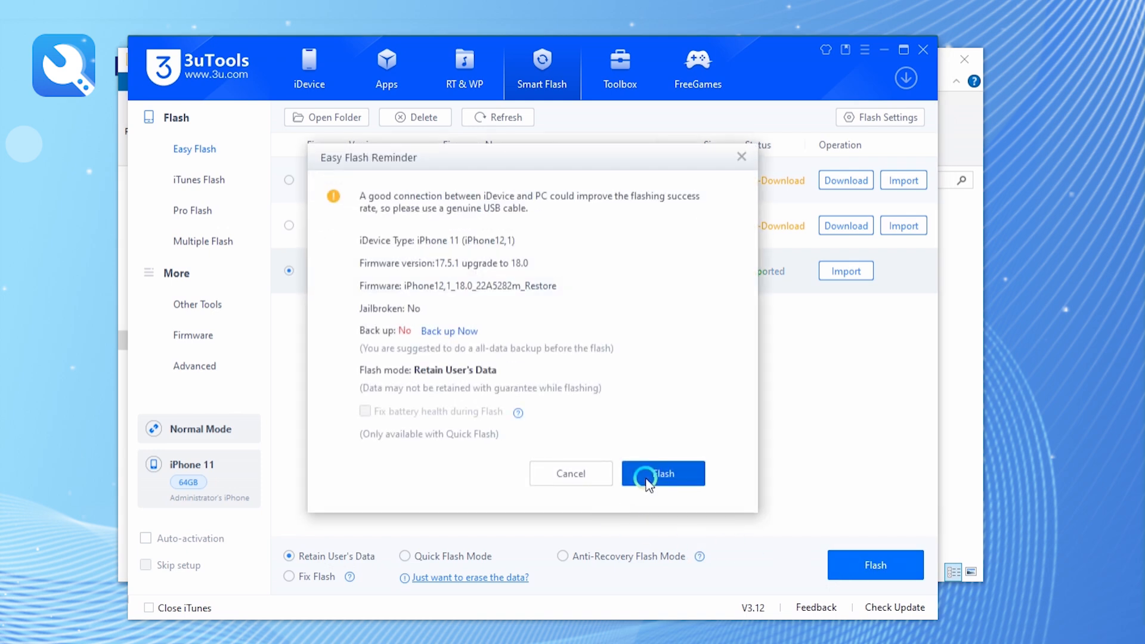
{"action": "left_click", "coordinate": [661, 473]}
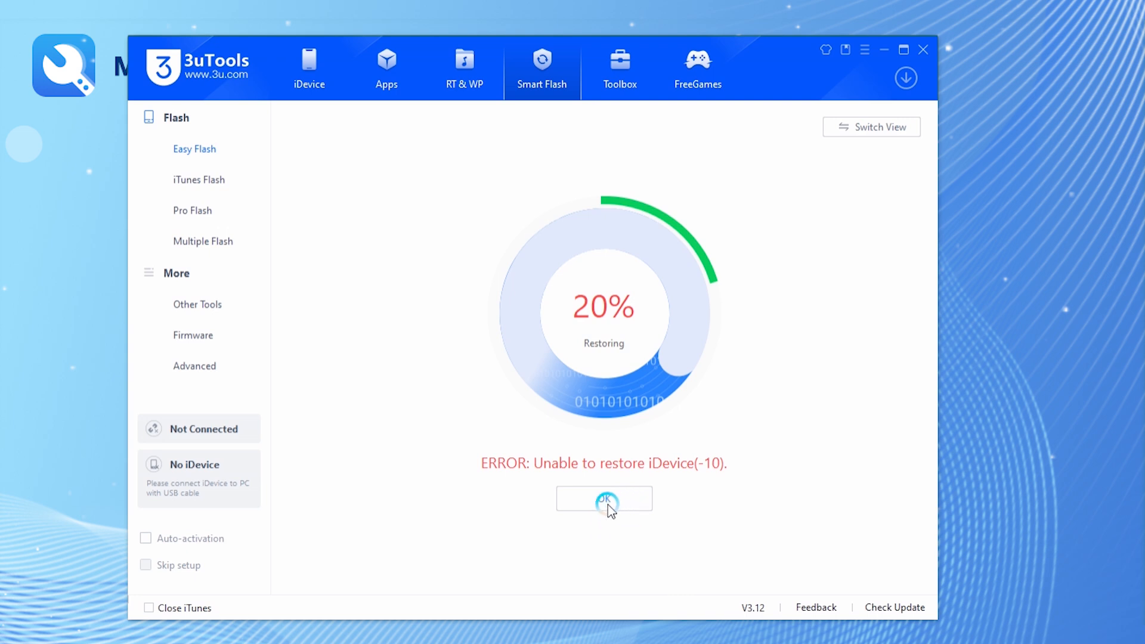
{"action": "left_click", "coordinate": [603, 499]}
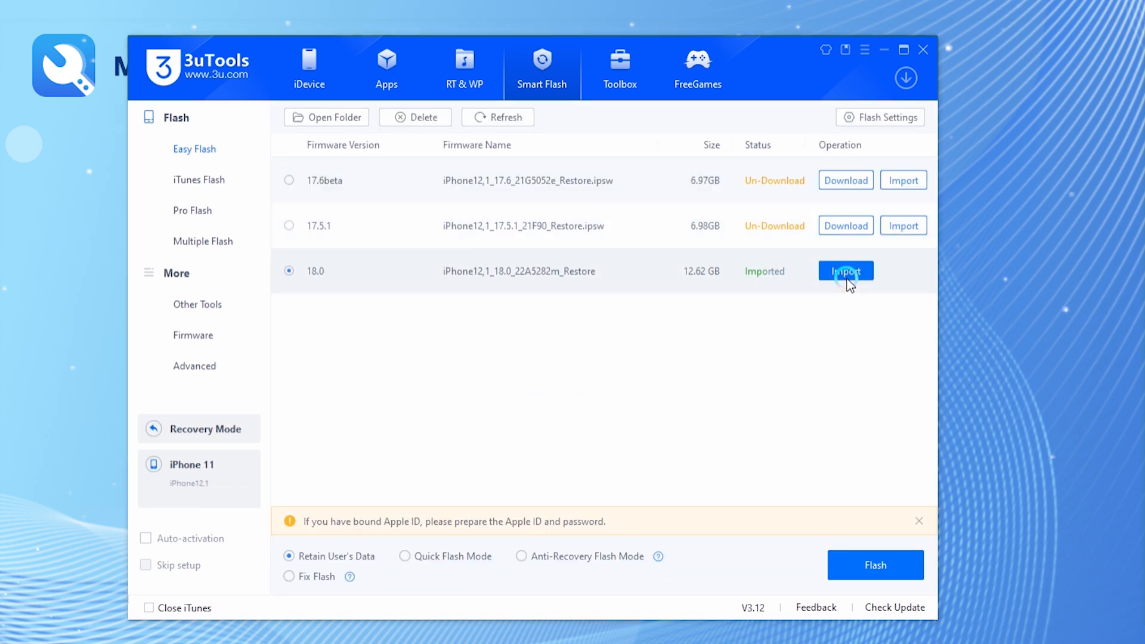
Step: Import the iOS 17.5.1 .ipsw restore file as the firmware for the iPhone 11
{"action": "left_click", "coordinate": [844, 271]}
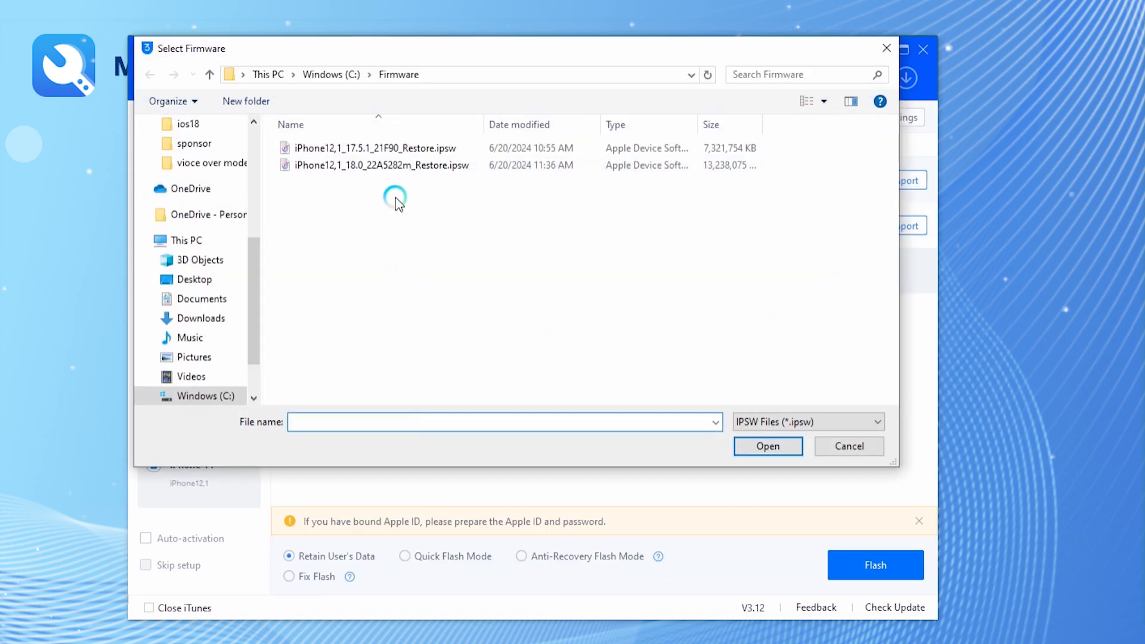
{"action": "left_click", "coordinate": [372, 148]}
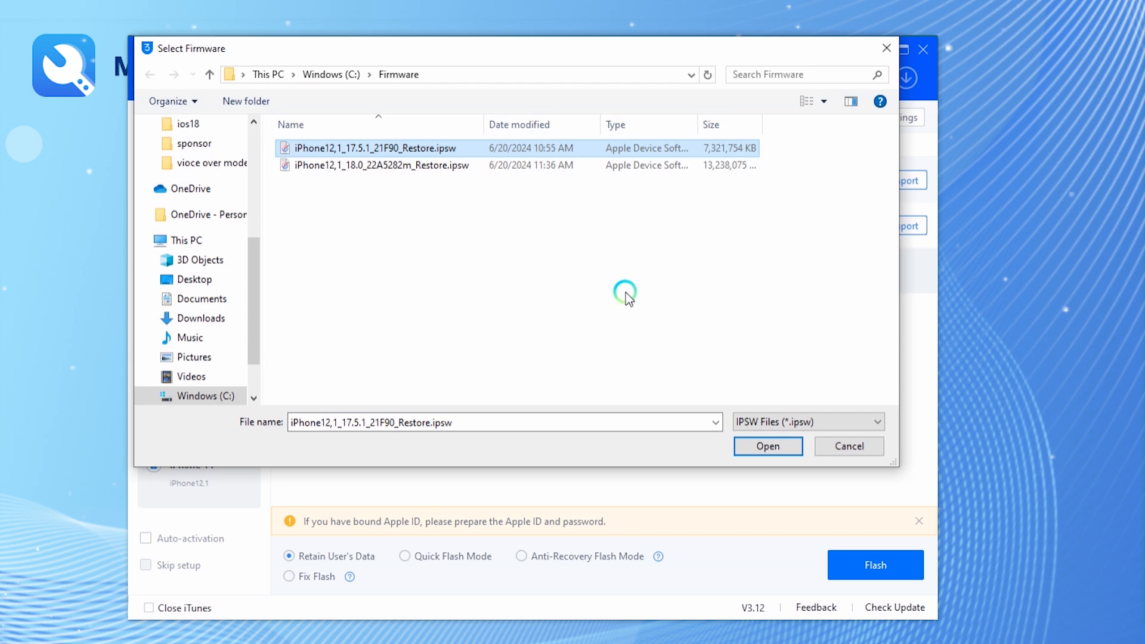
{"action": "left_click", "coordinate": [767, 446]}
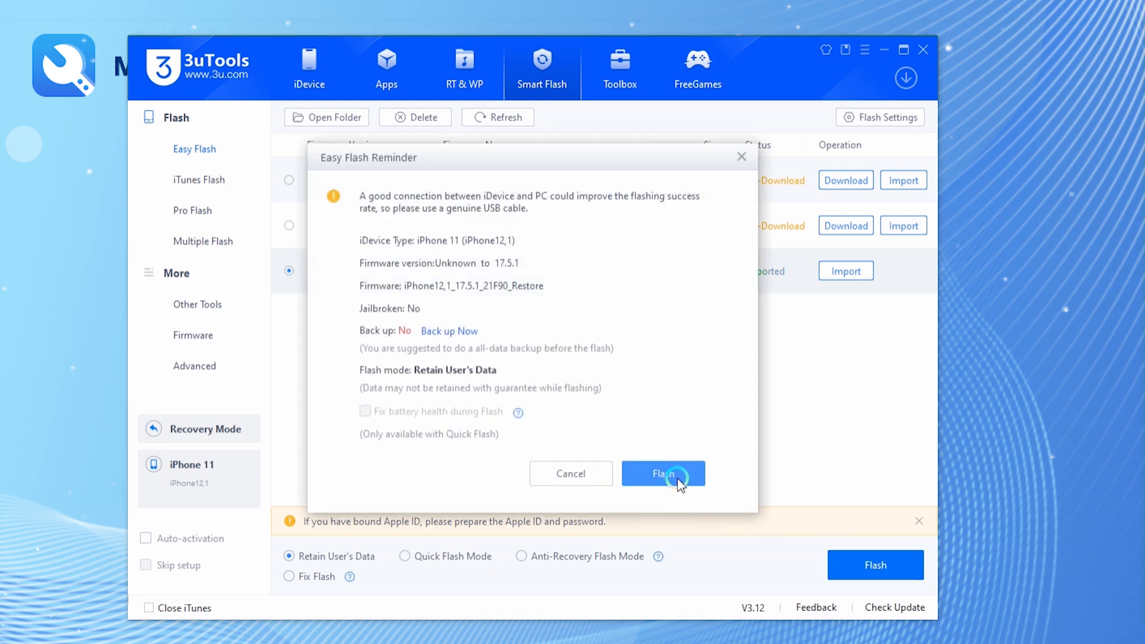
Step: Run the Easy Flash with data retained and acknowledge 'Retain Data Flash Completed'
{"action": "left_click", "coordinate": [661, 474]}
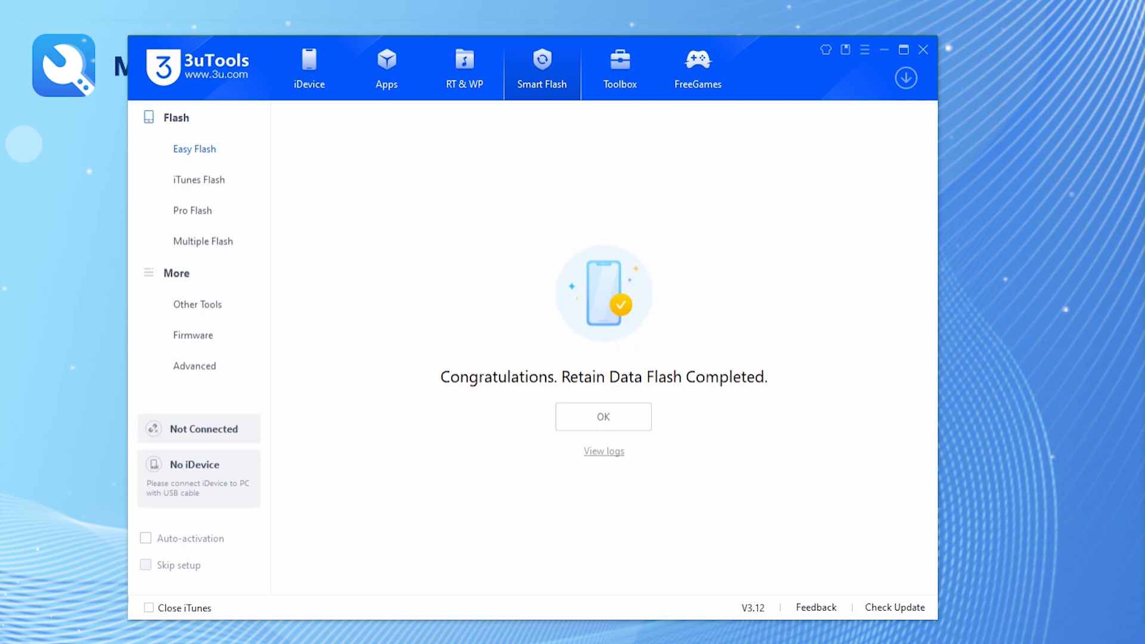
{"action": "left_click", "coordinate": [604, 416]}
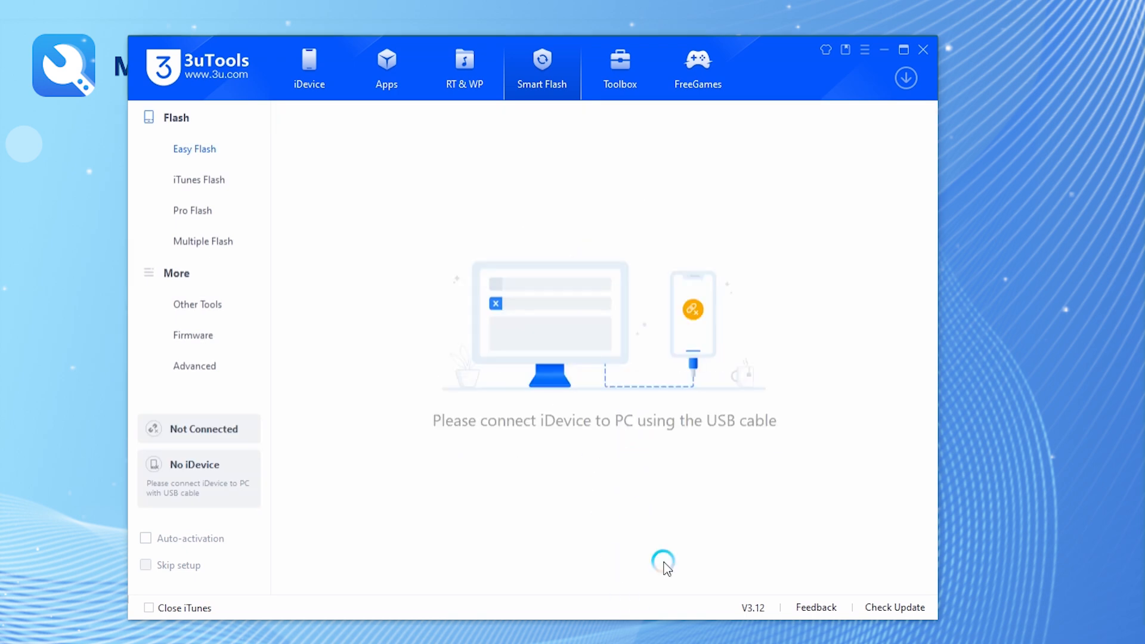